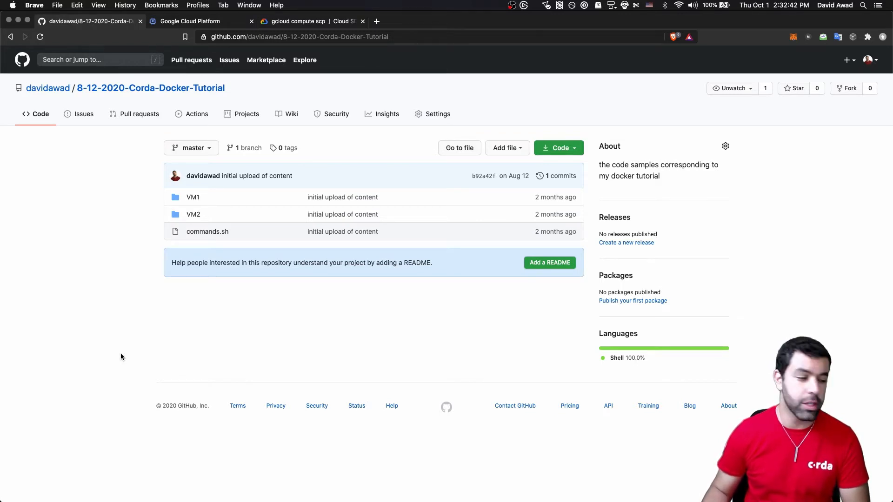
pyautogui.moveTo(216, 197)
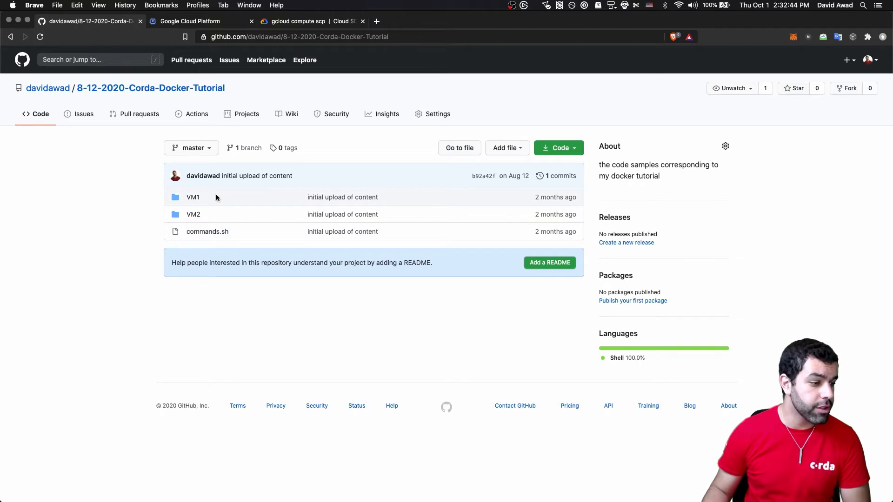
pyautogui.moveTo(206, 231)
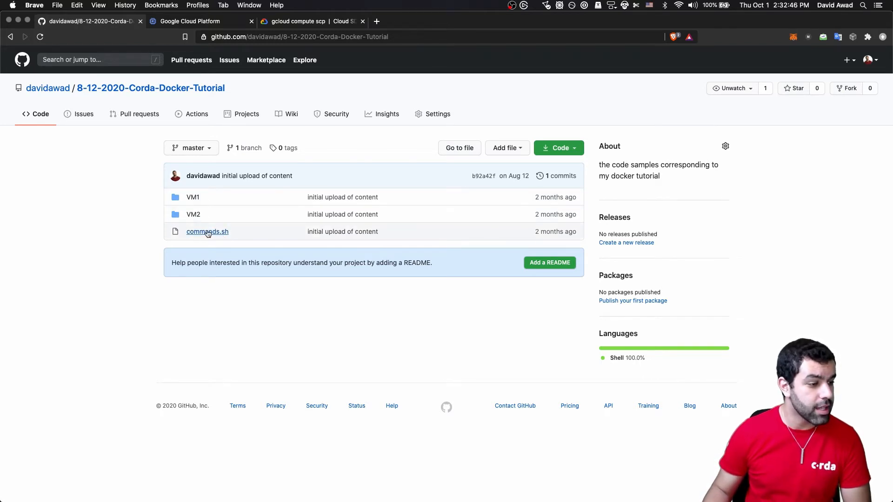
pyautogui.moveTo(122, 240)
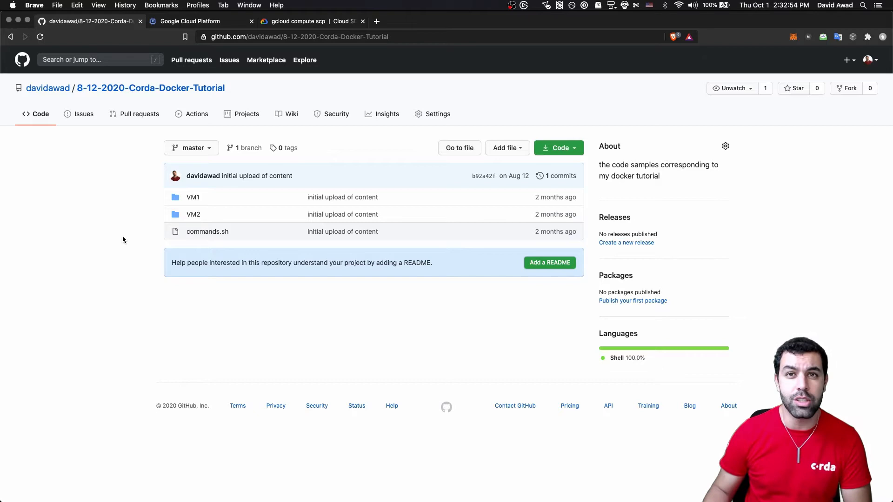
# - Go from the project dashboard to the Compute Engine VM instances list with vm1 and vm2
pyautogui.click(199, 21)
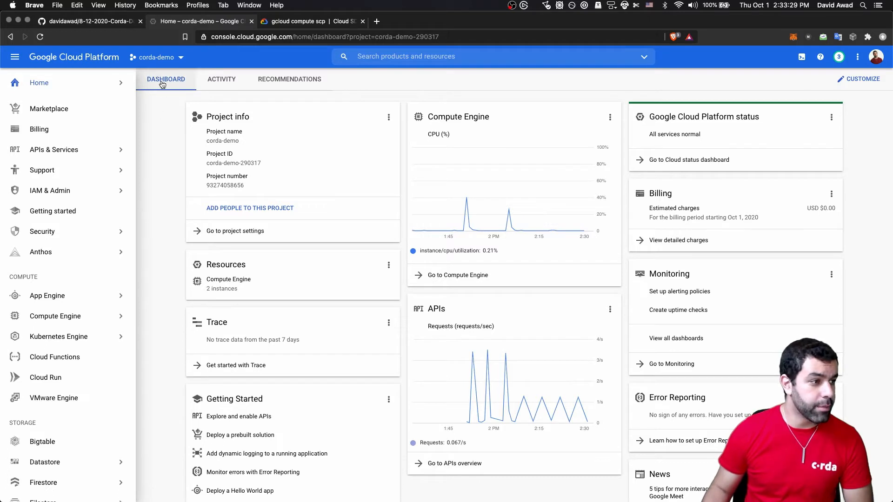
pyautogui.moveTo(157, 57)
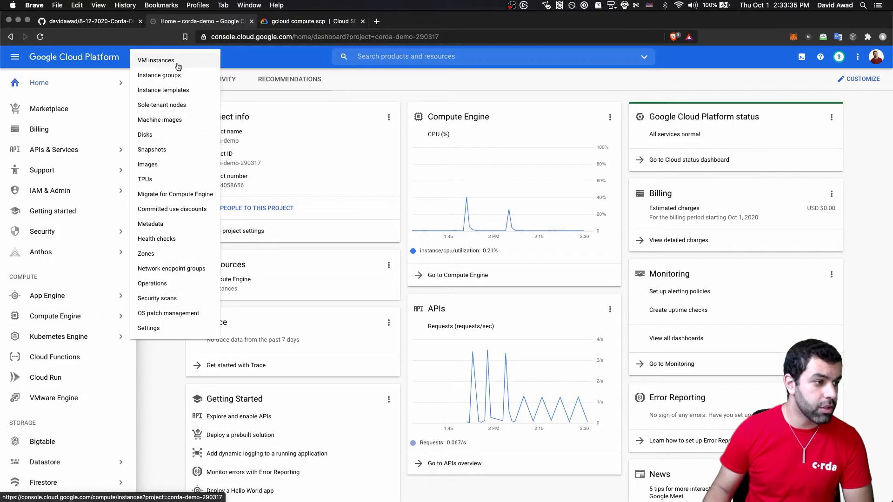
pyautogui.click(156, 60)
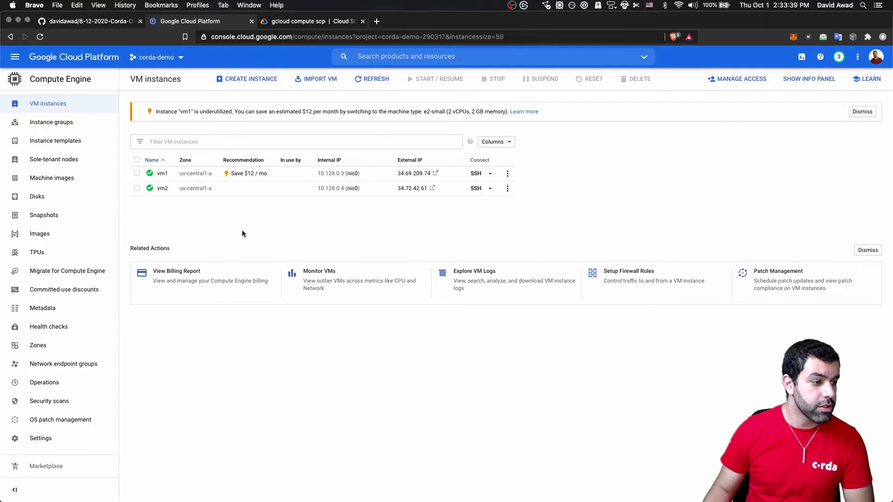
pyautogui.moveTo(209, 192)
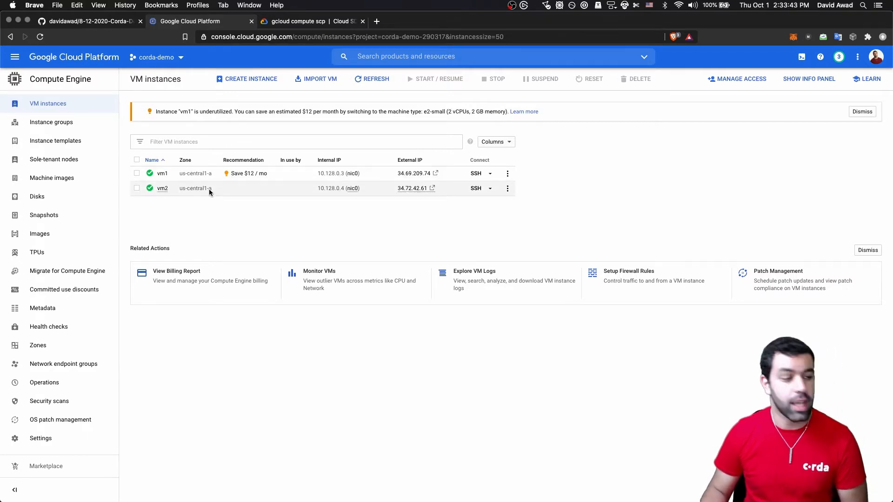
pyautogui.moveTo(243, 101)
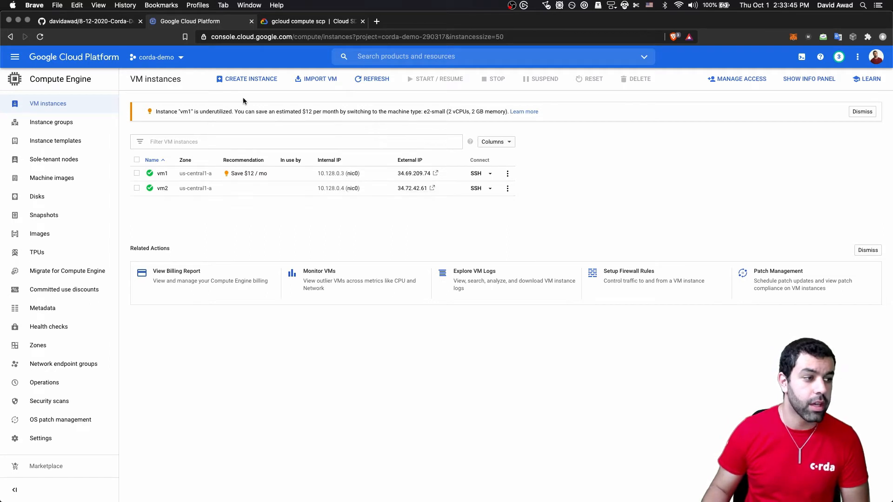
pyautogui.moveTo(246, 83)
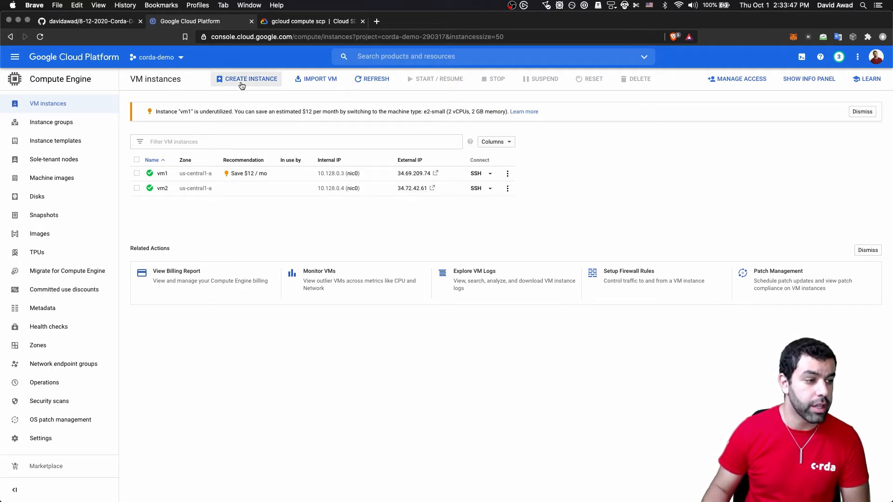
# - Start a new VM instance named vm3 with Allow HTTP and HTTPS traffic ticked
pyautogui.click(246, 78)
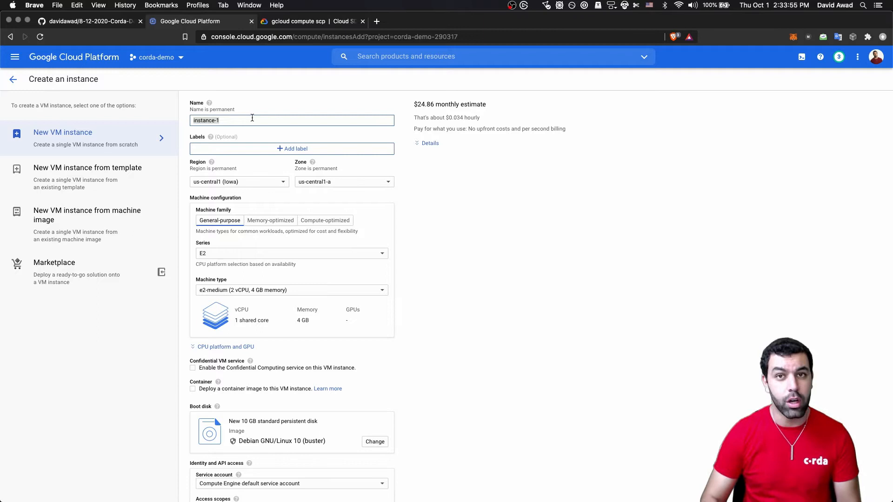
pyautogui.write('vm3')
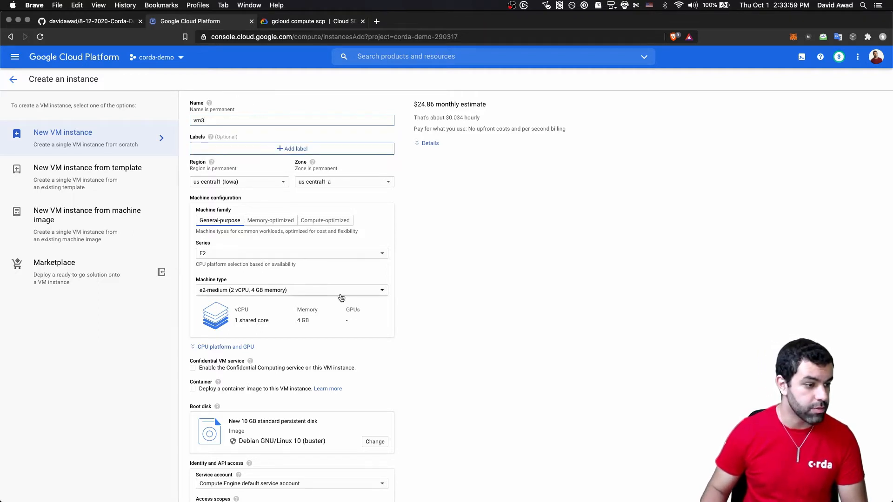
pyautogui.moveTo(252, 295)
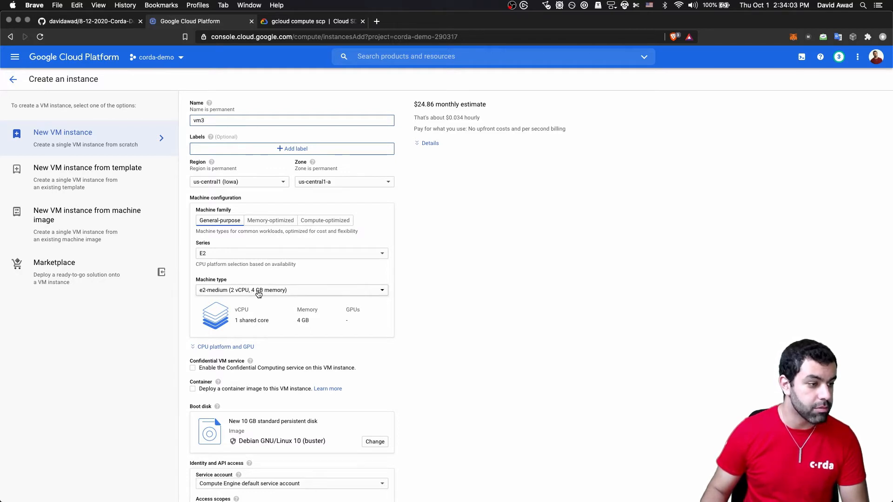
pyautogui.scroll(-3)
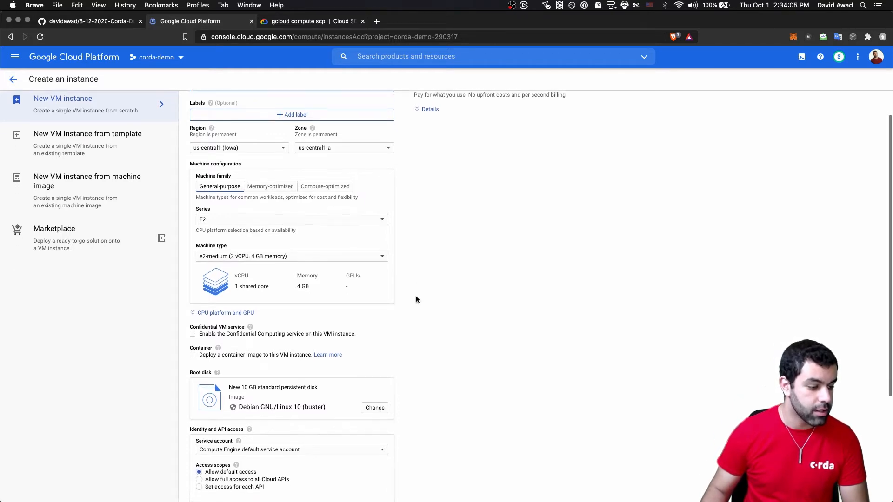
pyautogui.scroll(-3)
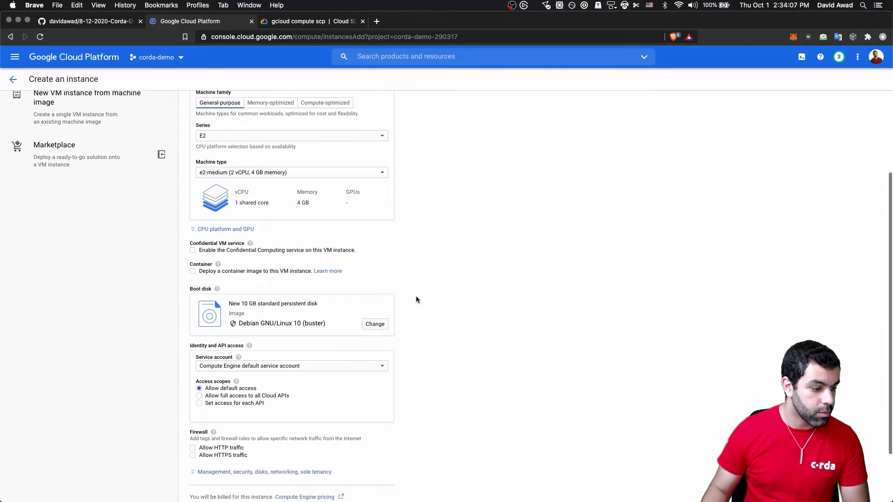
pyautogui.scroll(-3)
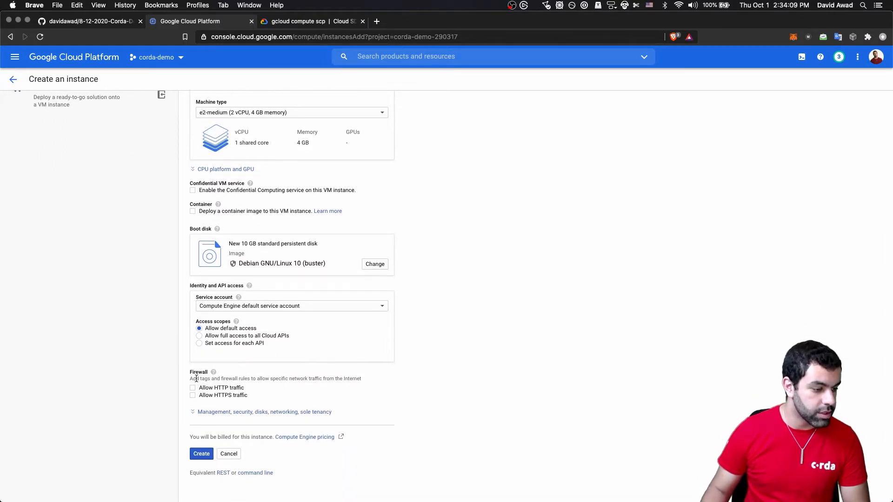
pyautogui.click(192, 388)
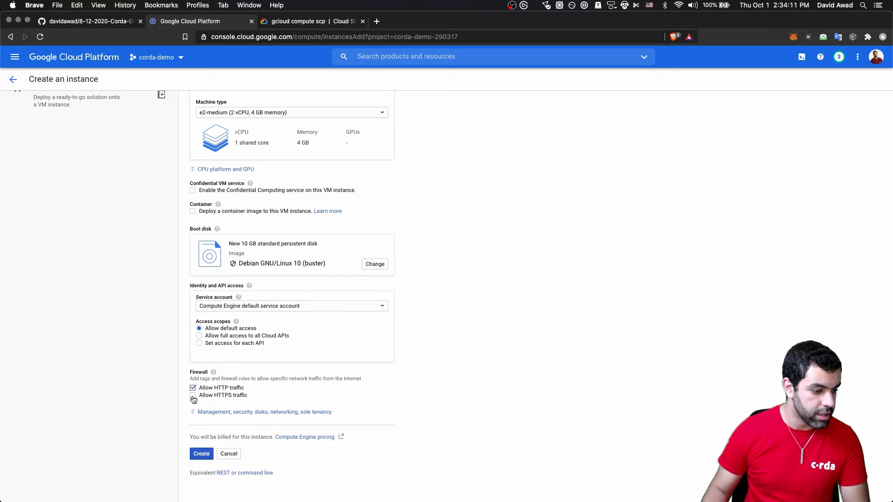
pyautogui.click(193, 396)
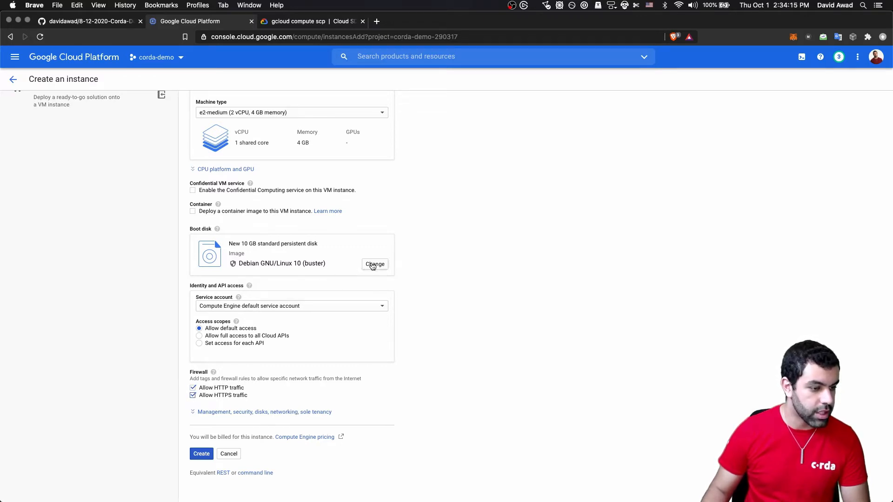
# - Replace the Debian boot disk with an Ubuntu 20.04 LTS image
pyautogui.click(375, 263)
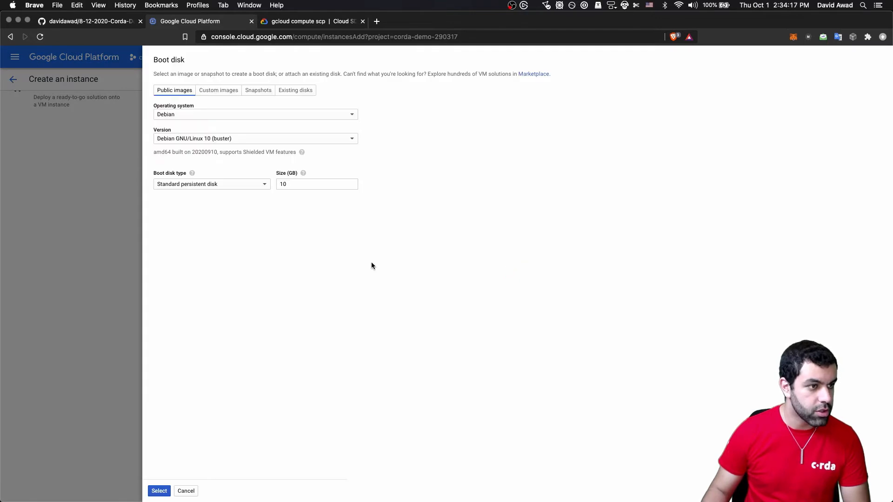
pyautogui.click(254, 114)
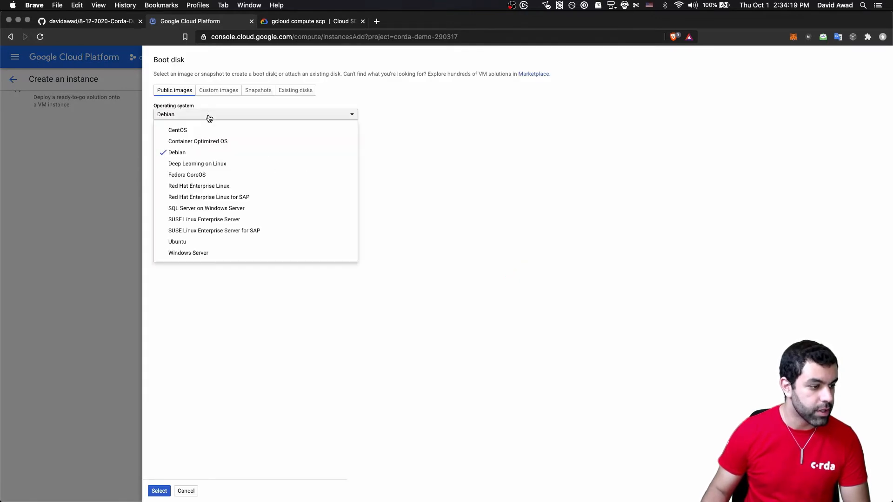
pyautogui.click(177, 241)
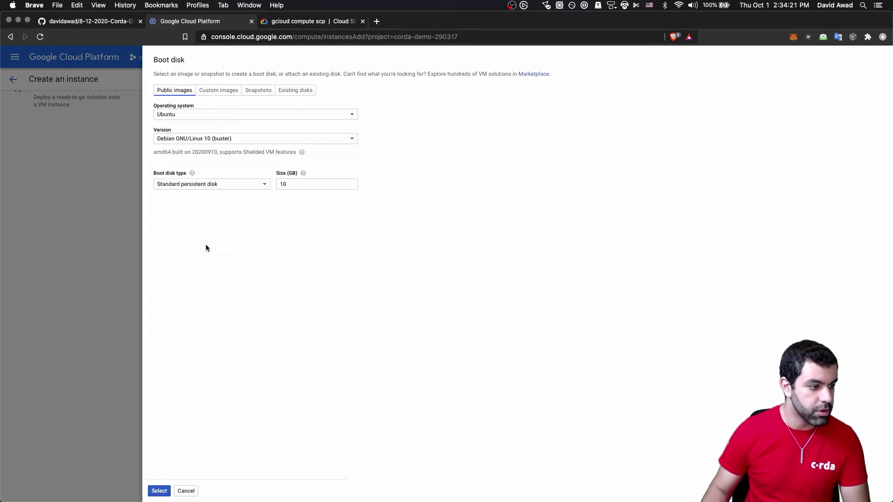
pyautogui.click(254, 139)
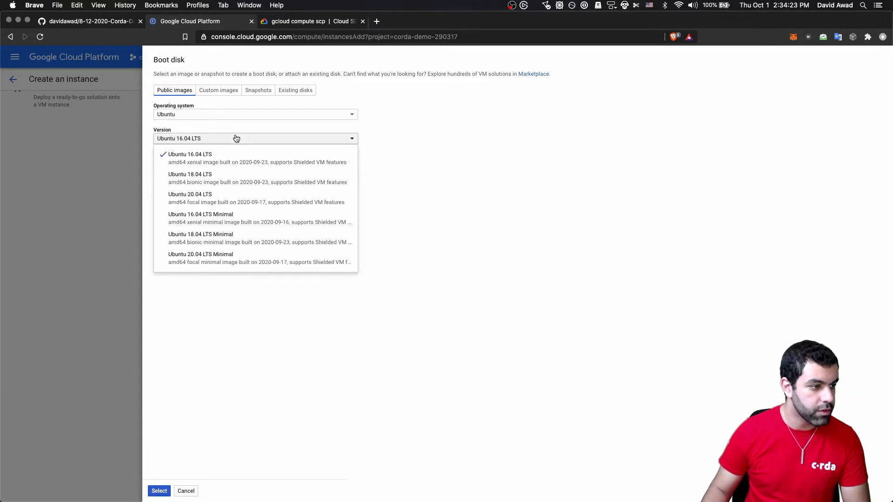
pyautogui.moveTo(214, 198)
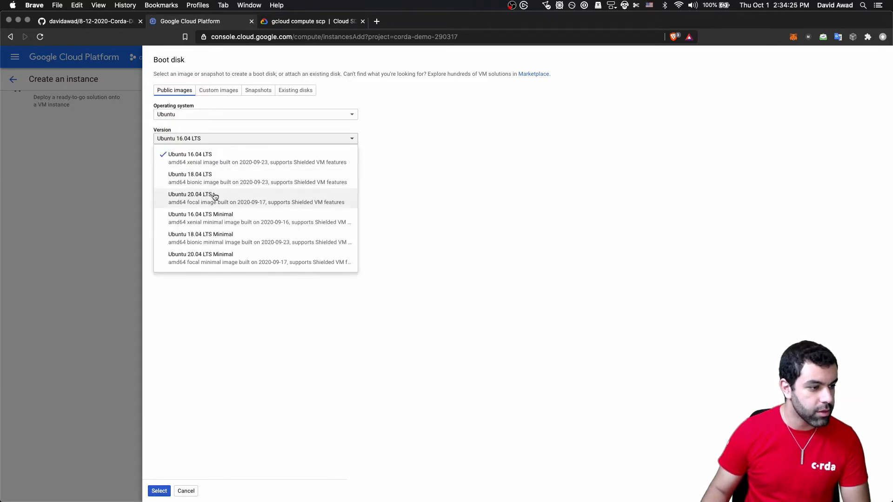
pyautogui.click(190, 195)
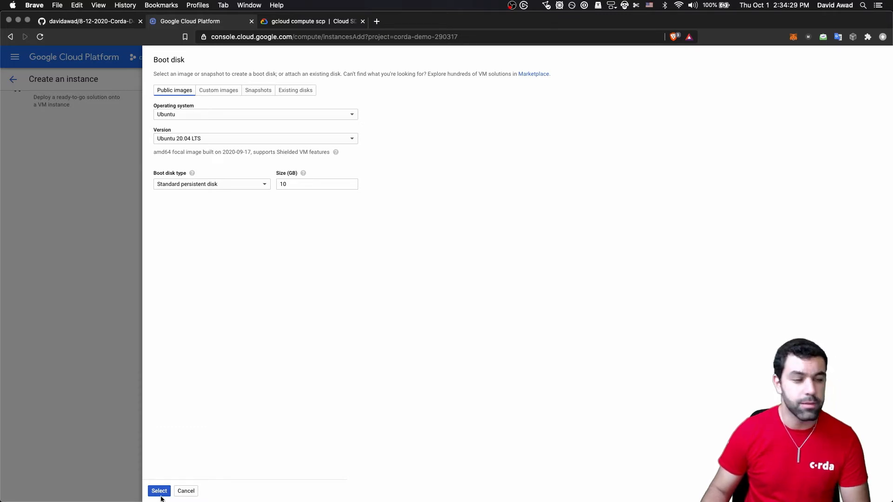
pyautogui.click(159, 491)
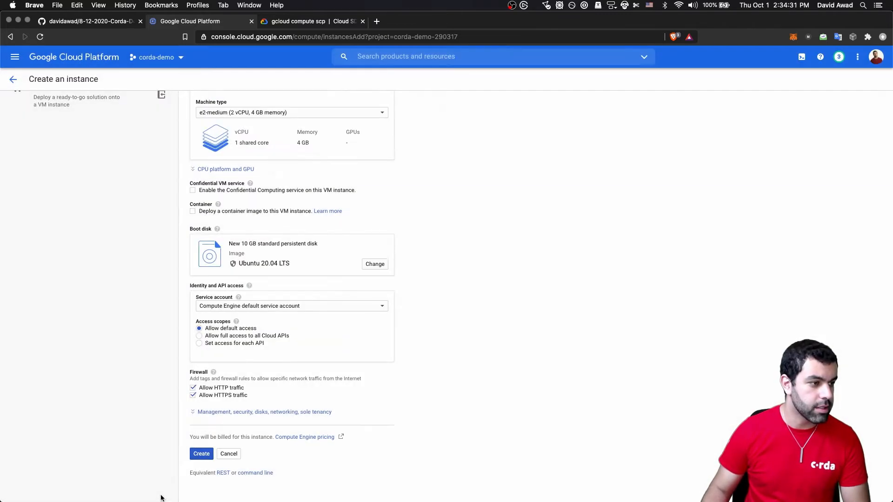
# - Submit vm3 for creation so it appears in the list beside vm1 and vm2
pyautogui.click(201, 454)
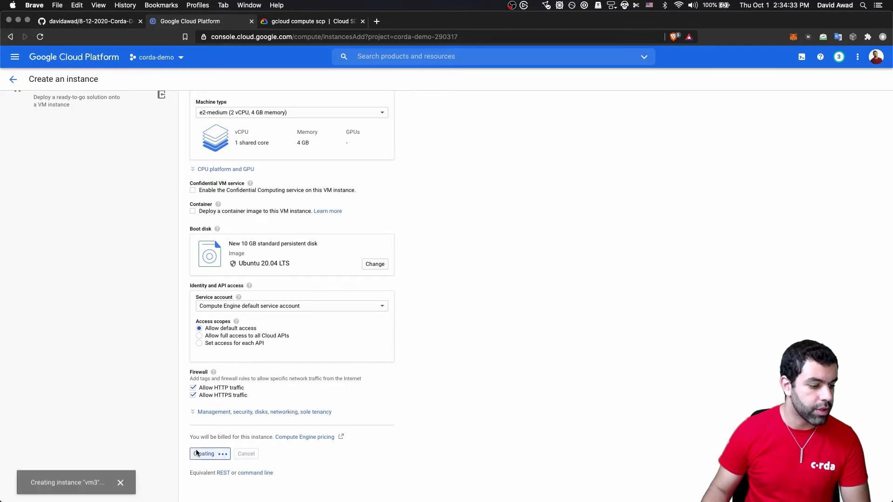
pyautogui.click(205, 454)
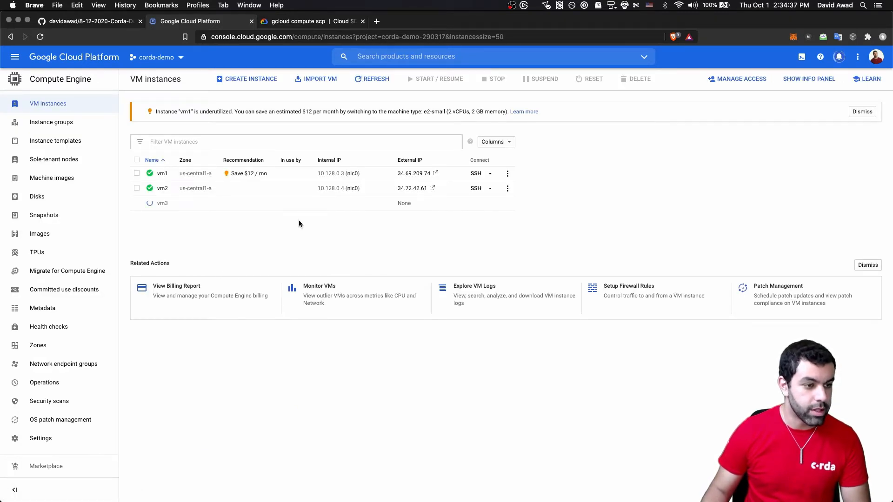
pyautogui.moveTo(413, 188)
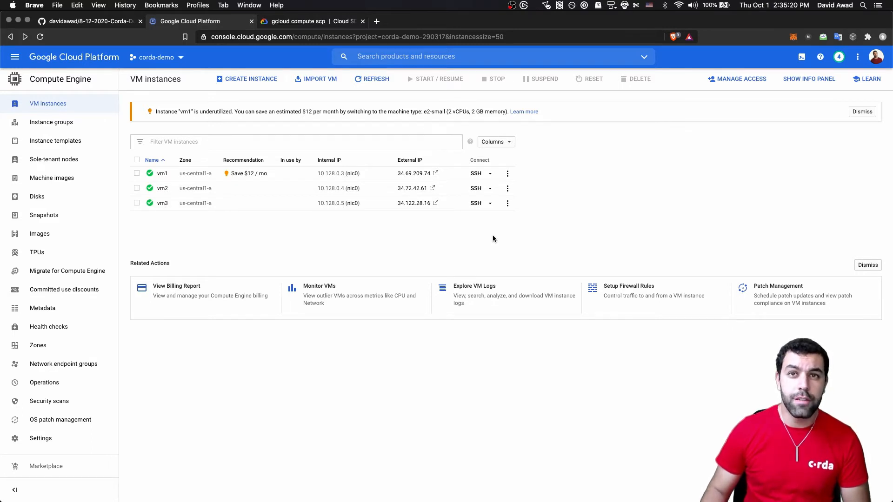
pyautogui.moveTo(510, 210)
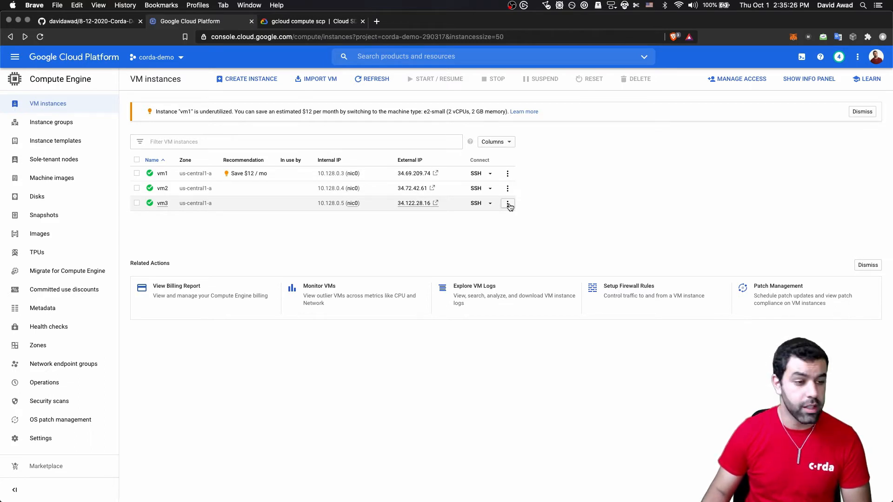
# - Open vm3's network details and show its firewall rules, including corda-demo-firewall
pyautogui.click(507, 203)
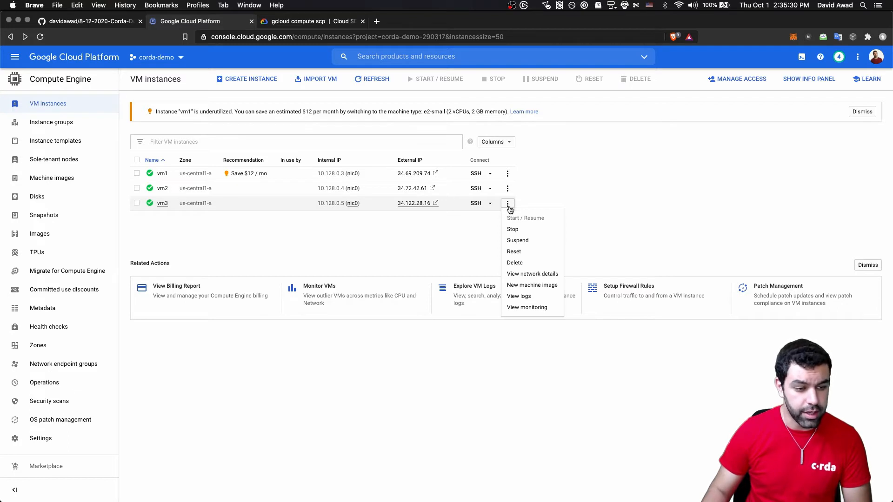
pyautogui.click(533, 274)
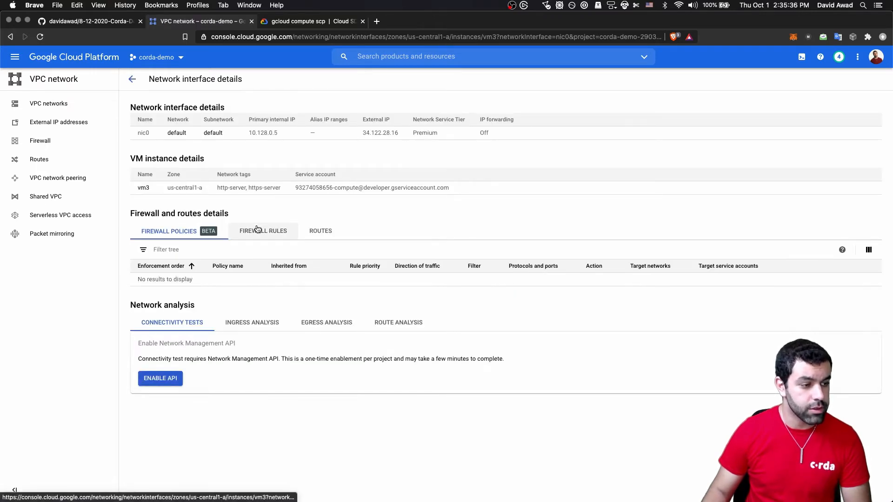
pyautogui.click(262, 231)
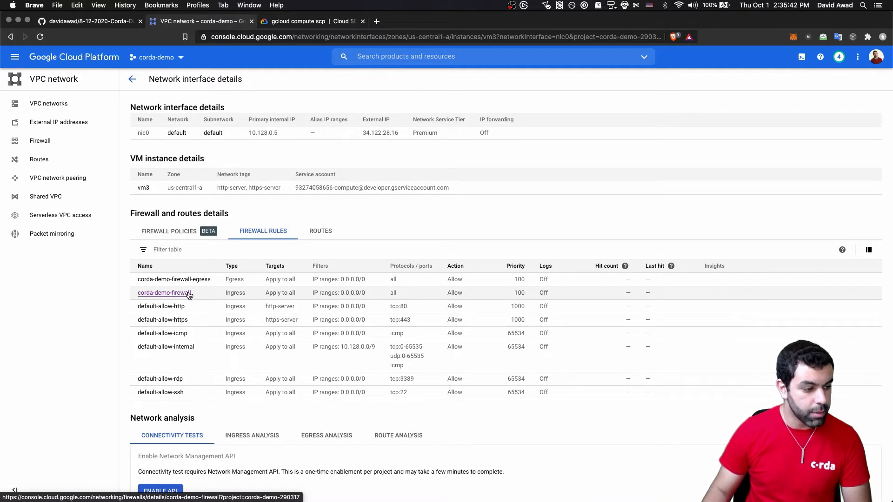
pyautogui.moveTo(191, 286)
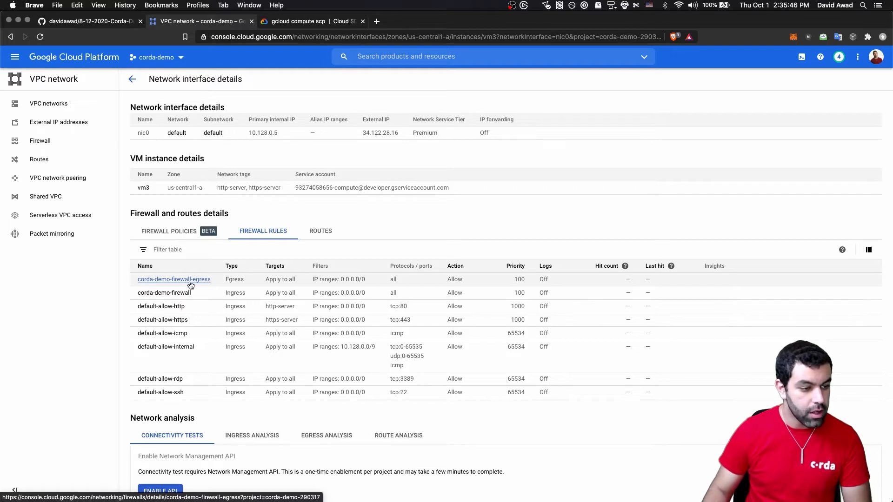
pyautogui.moveTo(399, 285)
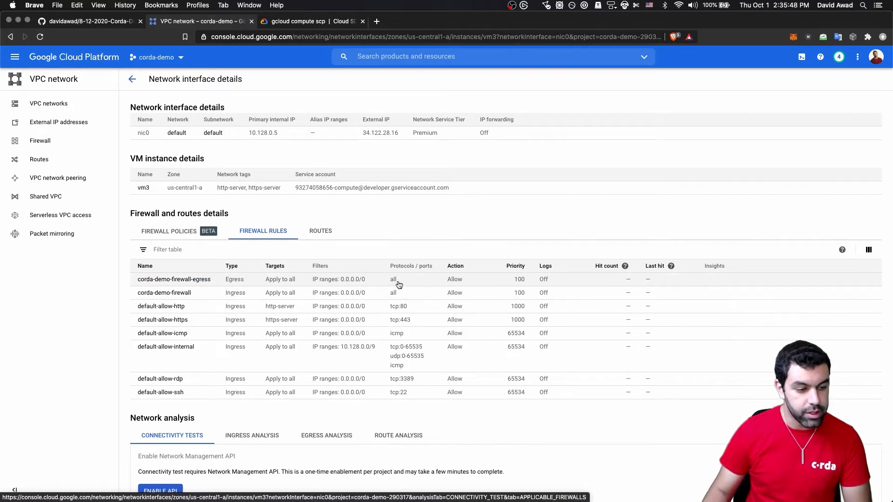
pyautogui.moveTo(413, 283)
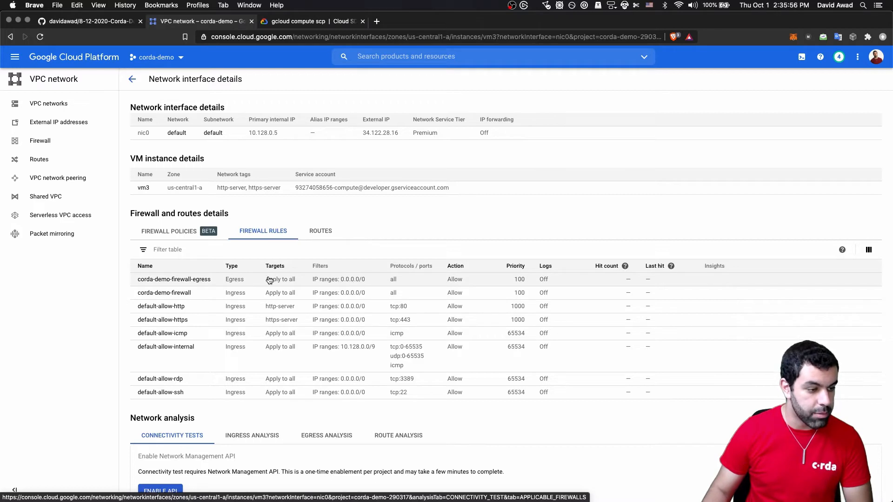
pyautogui.moveTo(232, 295)
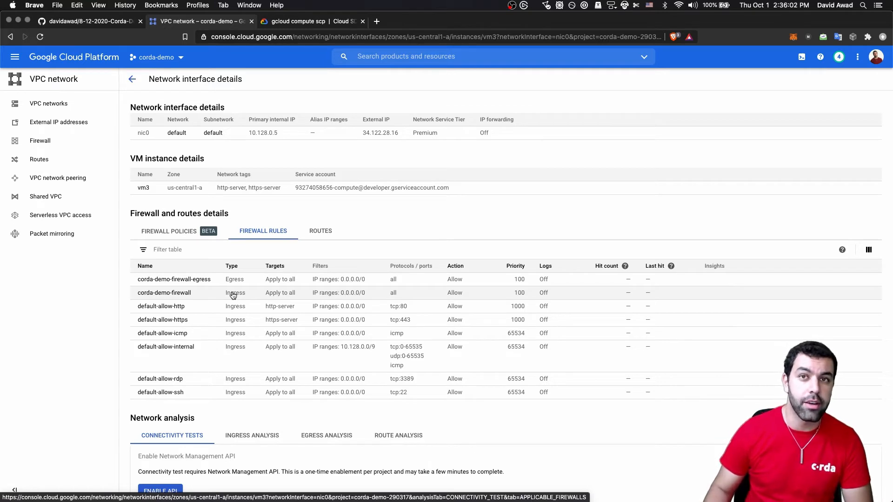
# - Edit corda-demo-firewall-egress and review its 0.0.0.0/0 all-protocols egress settings
pyautogui.click(173, 279)
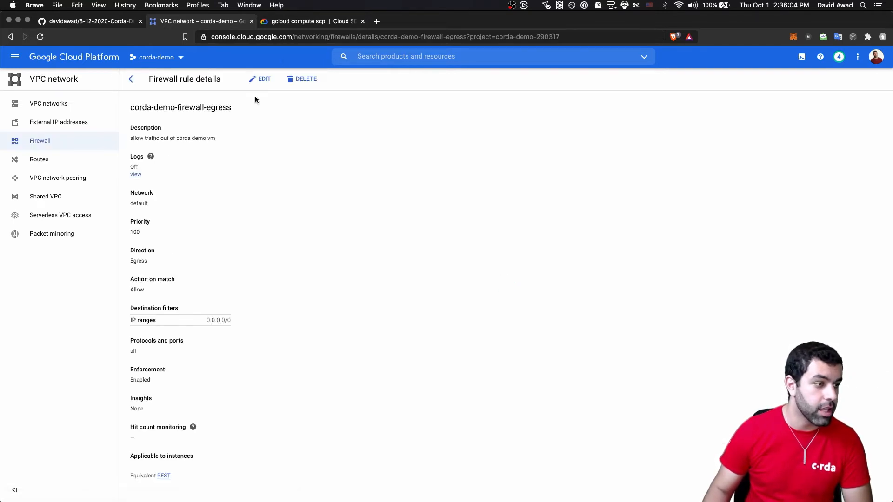
pyautogui.click(259, 78)
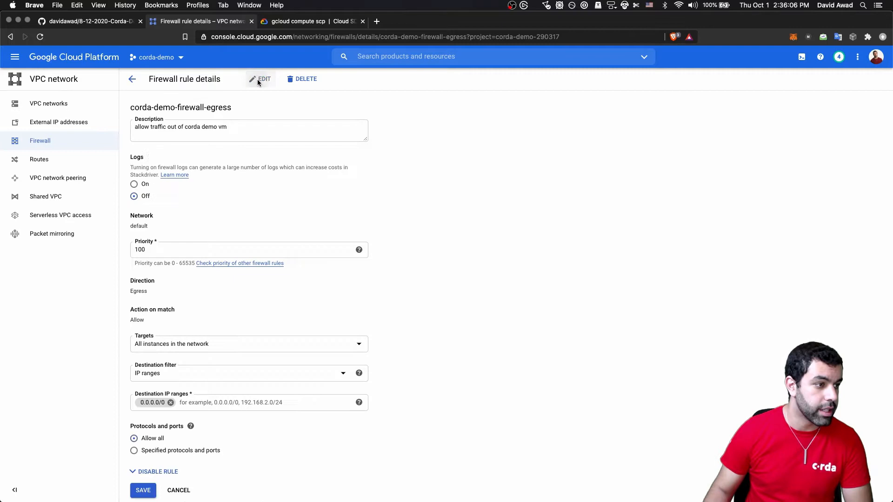
pyautogui.scroll(-3)
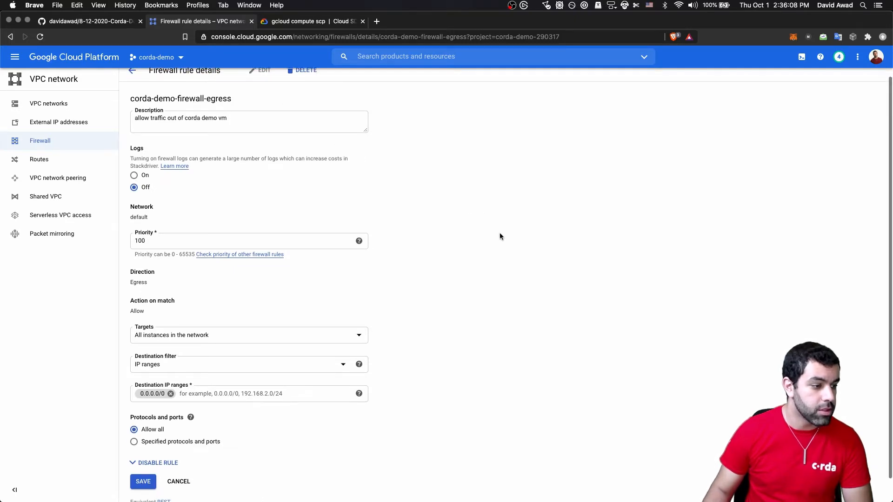
pyautogui.scroll(-3)
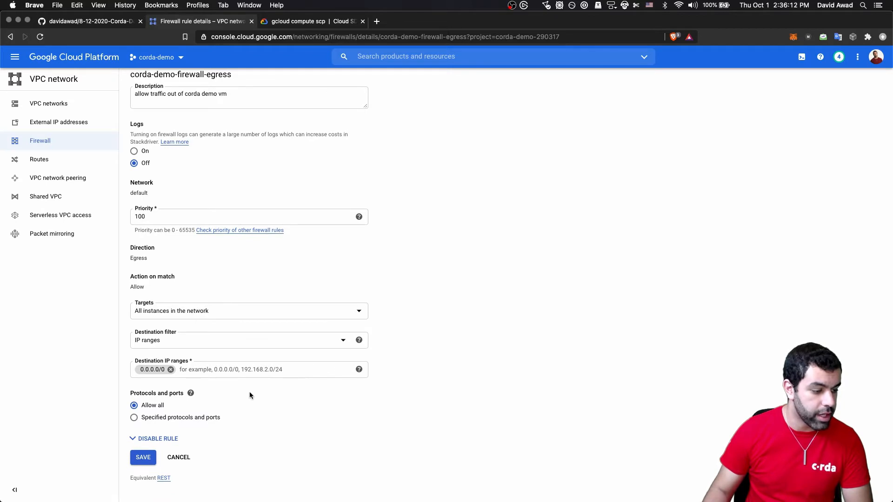
pyautogui.moveTo(183, 430)
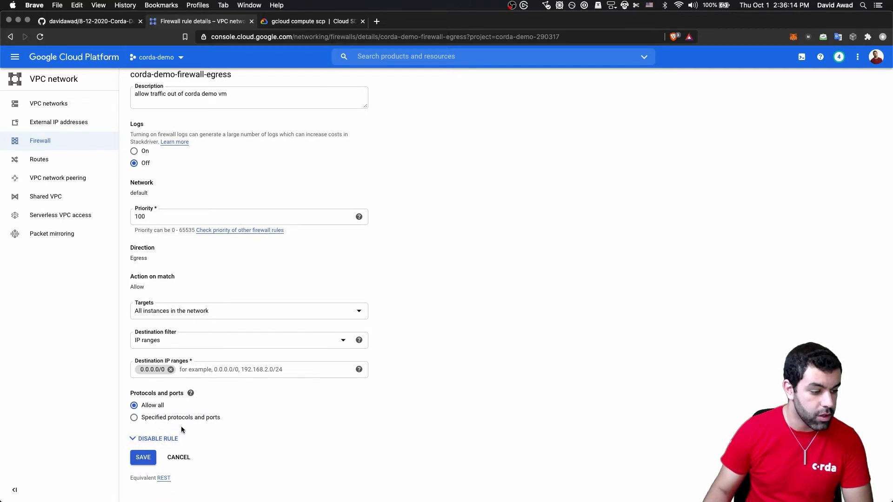
pyautogui.moveTo(183, 409)
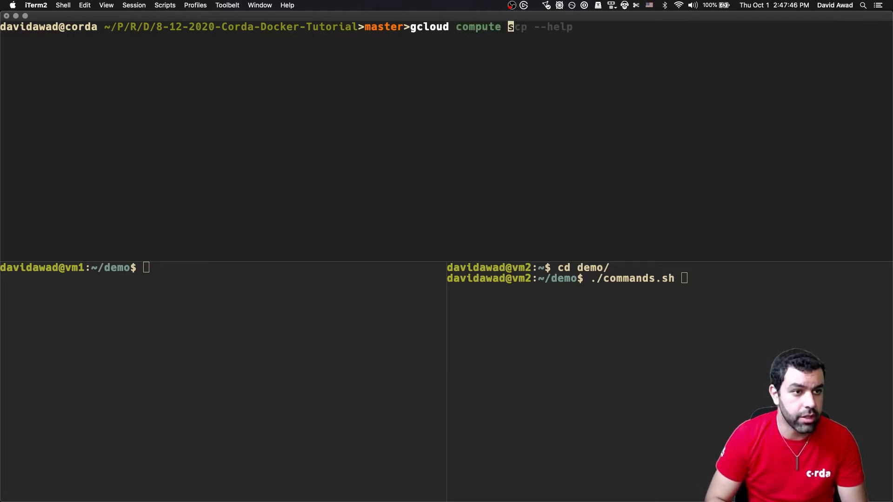
# - Type the gcloud compute ssh vm2 command at the local iTerm2 prompt
pyautogui.write('ssh vm2')
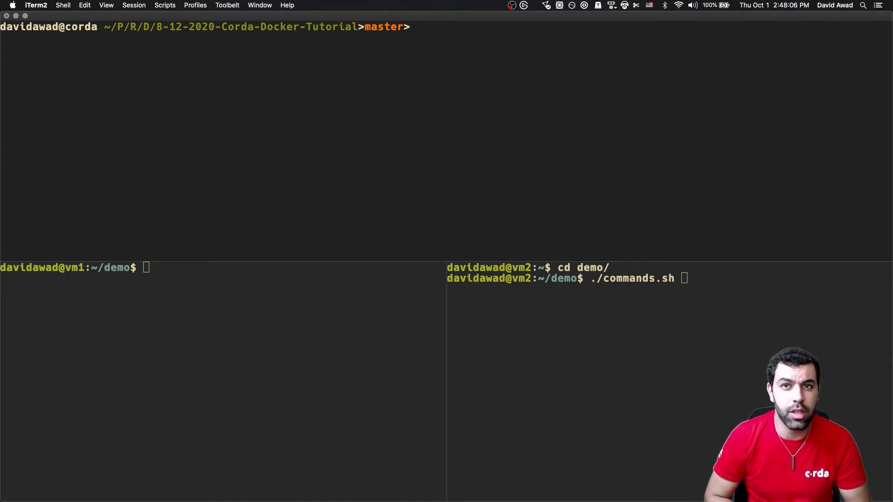
pyautogui.write('gcldiou')
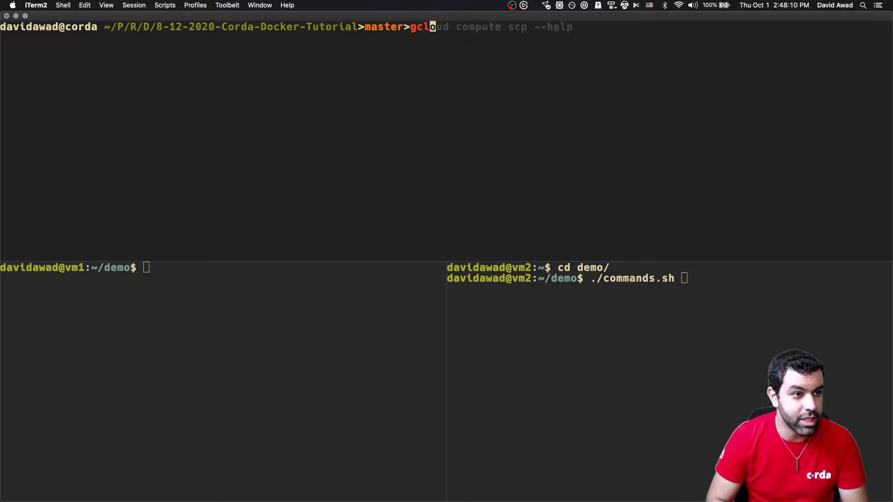
pyautogui.write('ssh vm1')
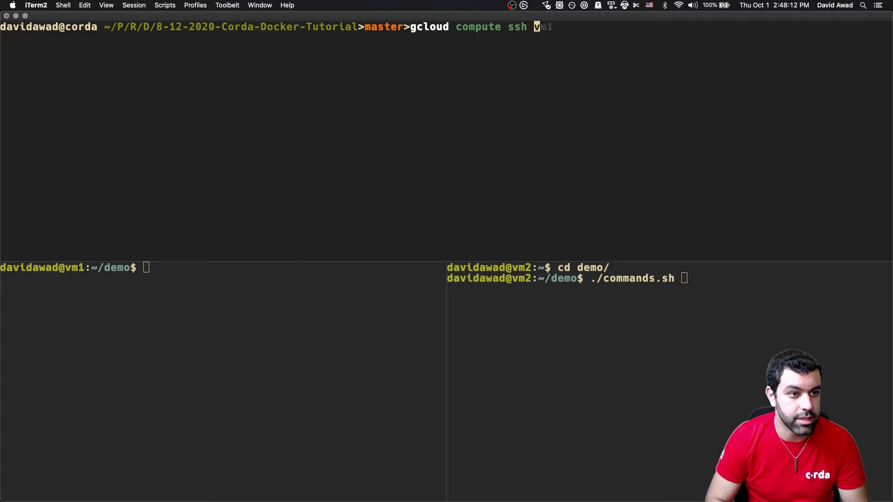
pyautogui.write('vm2')
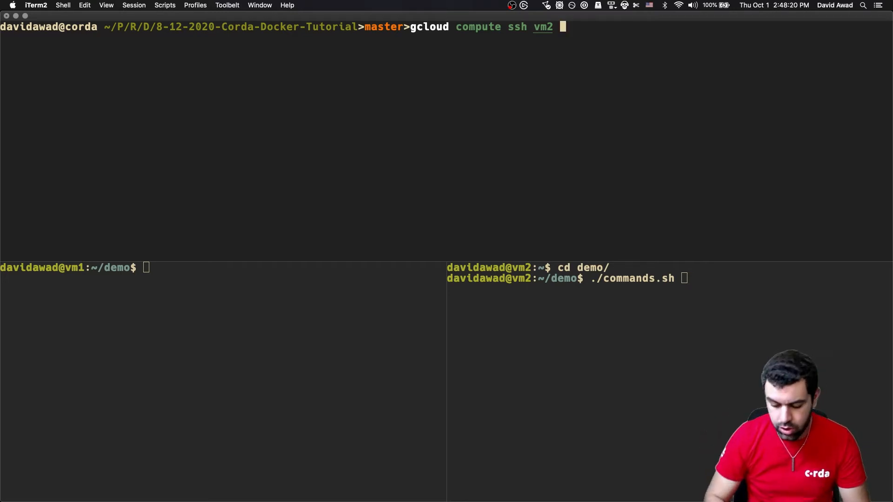
# - Run ls -la on the tutorial folder, then change into the VM1 folder
pyautogui.write('ls -la')
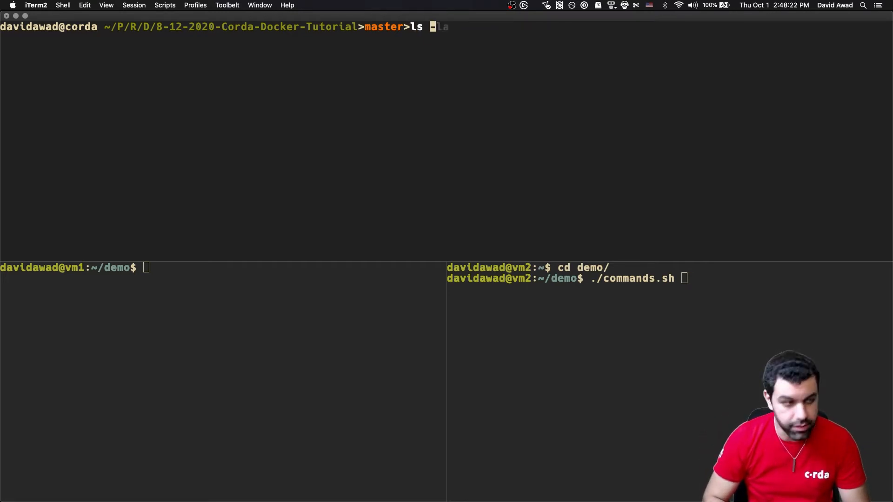
pyautogui.press('Return')
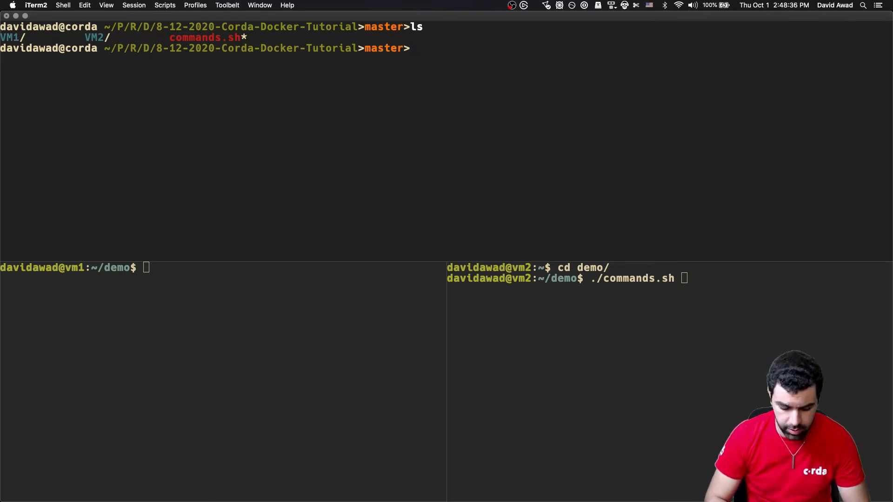
pyautogui.write('cd VM1/')
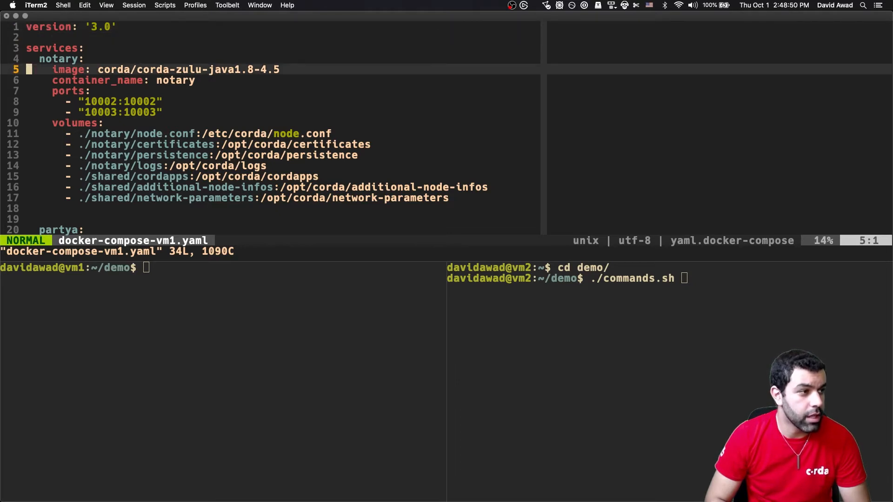
# - Review the vm1 compose file's notary volumes, then open partya/node.conf to check p2pAddress
pyautogui.scroll(-3)
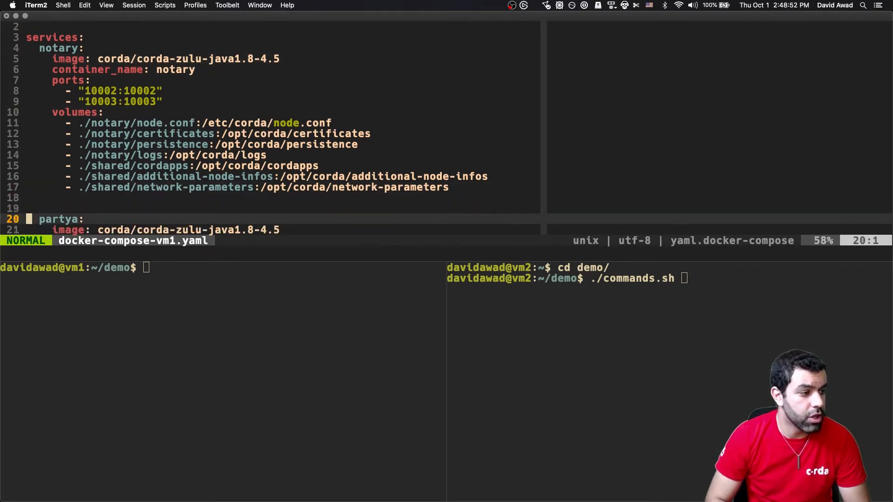
pyautogui.scroll(-3)
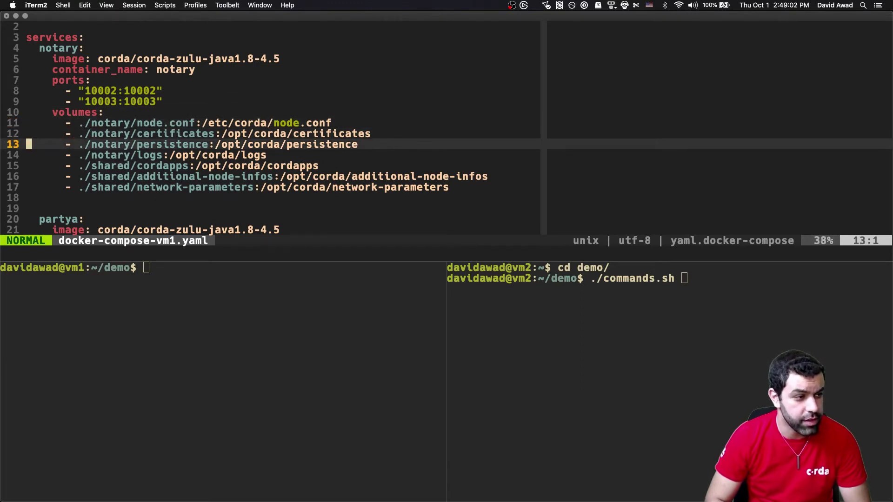
pyautogui.press('j')
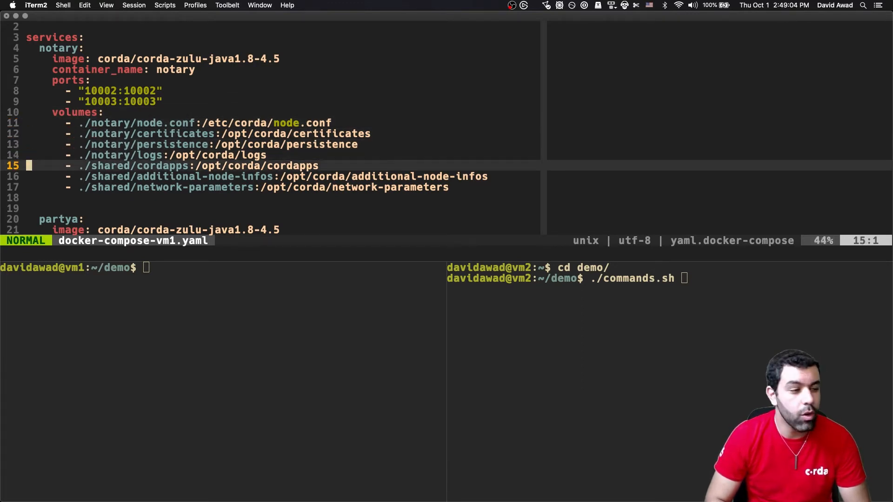
pyautogui.scroll(-3)
pyautogui.write('vim')
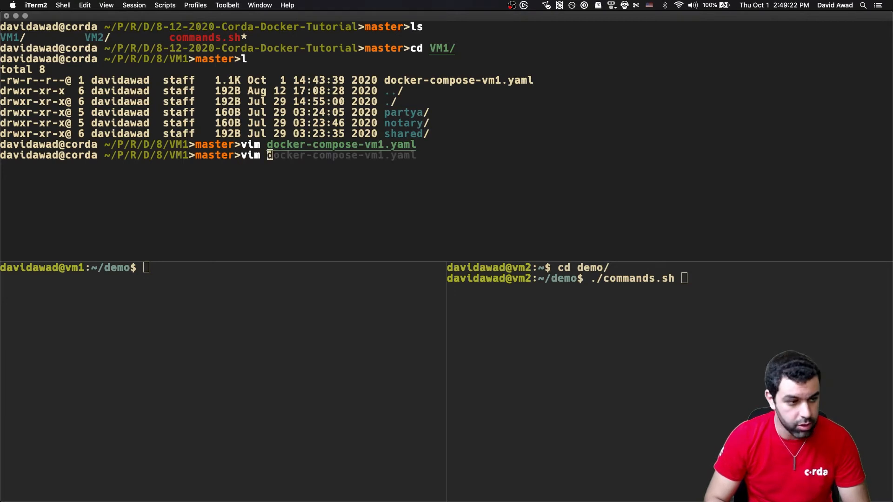
pyautogui.press('Return')
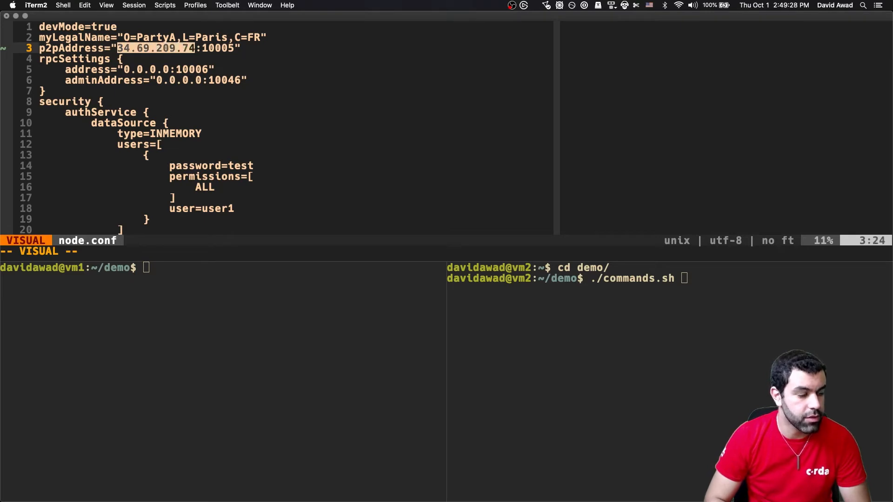
pyautogui.press('Escape')
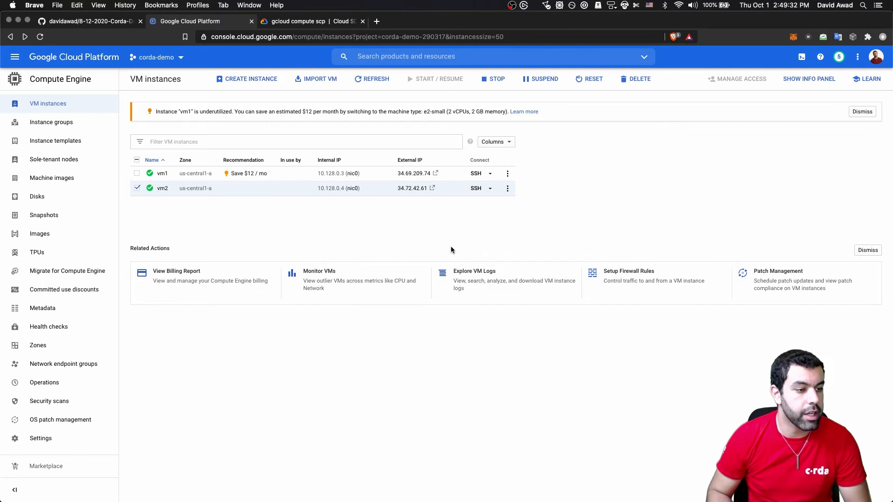
pyautogui.moveTo(416, 173)
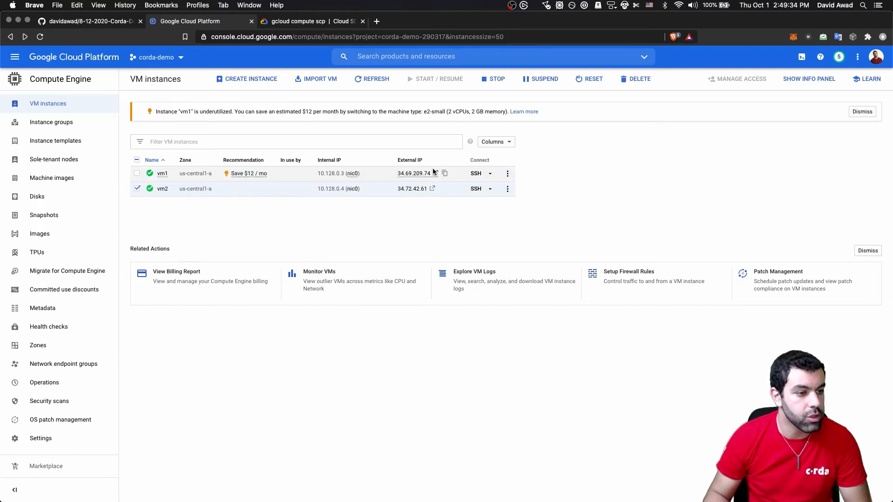
# - Copy vm1's external IP 34.69.209.74 from the VM instances list
pyautogui.click(444, 173)
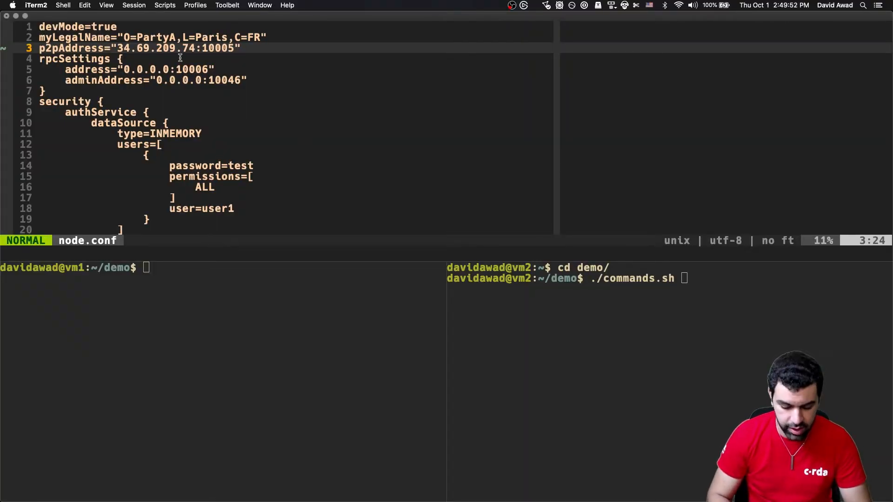
# - Save PartyA's node.conf with :wq and open the next party's node.conf in vim
pyautogui.write(':wq')
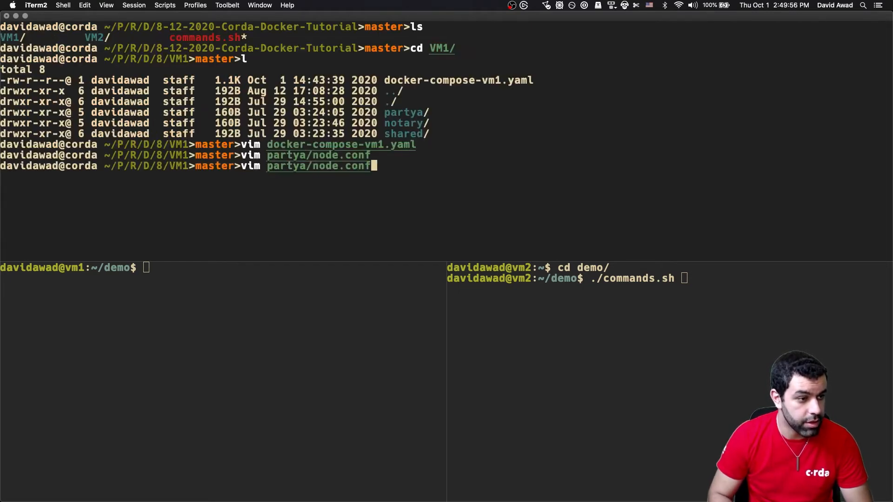
pyautogui.press('Return')
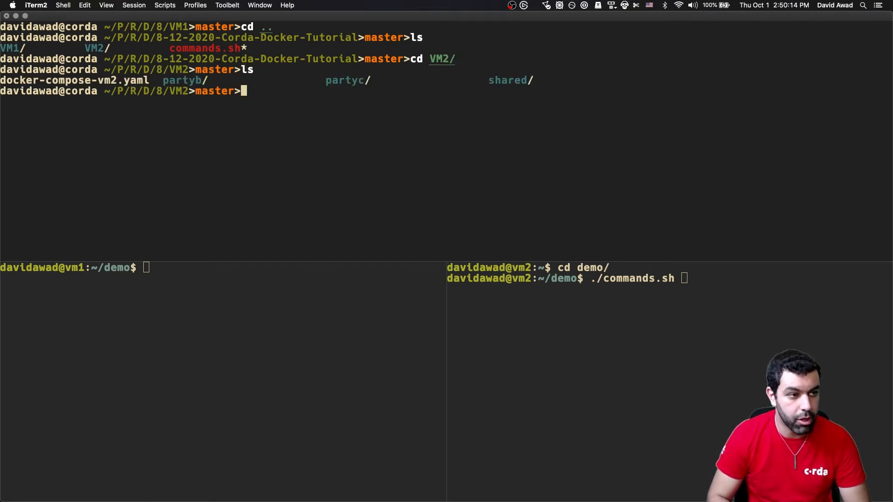
pyautogui.write('vim partyc/node.conf')
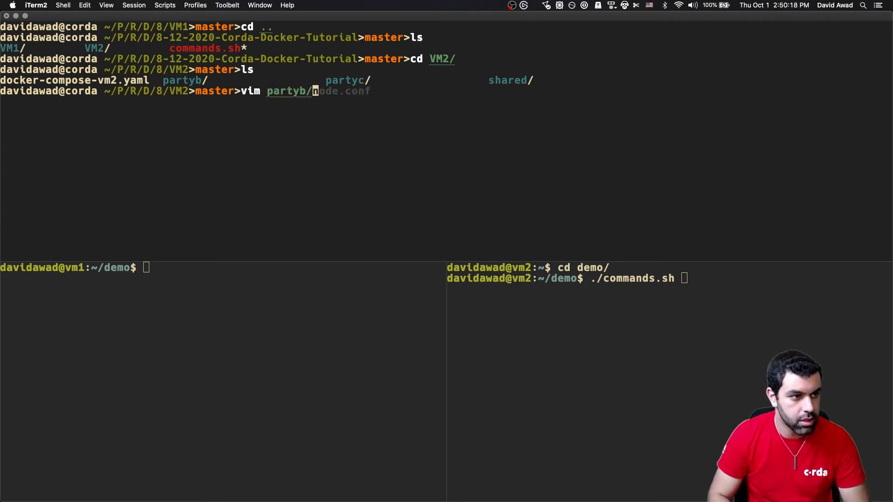
pyautogui.press('Return')
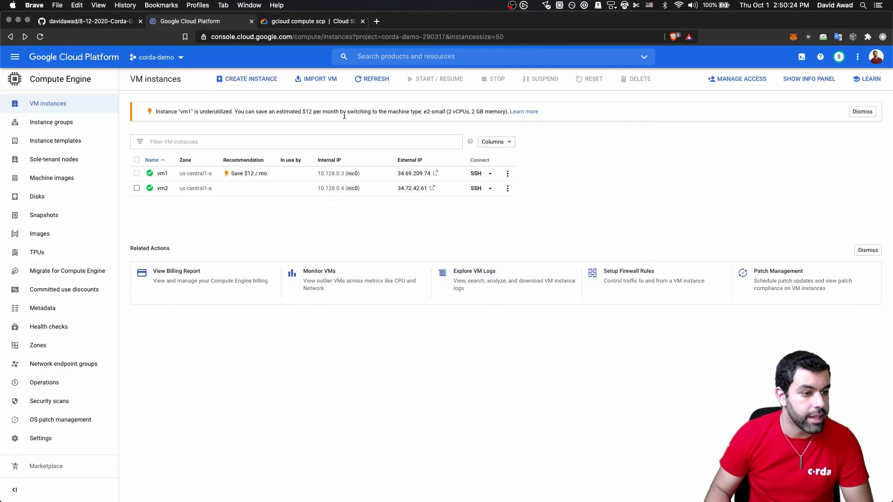
# - Copy vm2's external IP 34.72.42.61 from the VM instances list
pyautogui.click(442, 187)
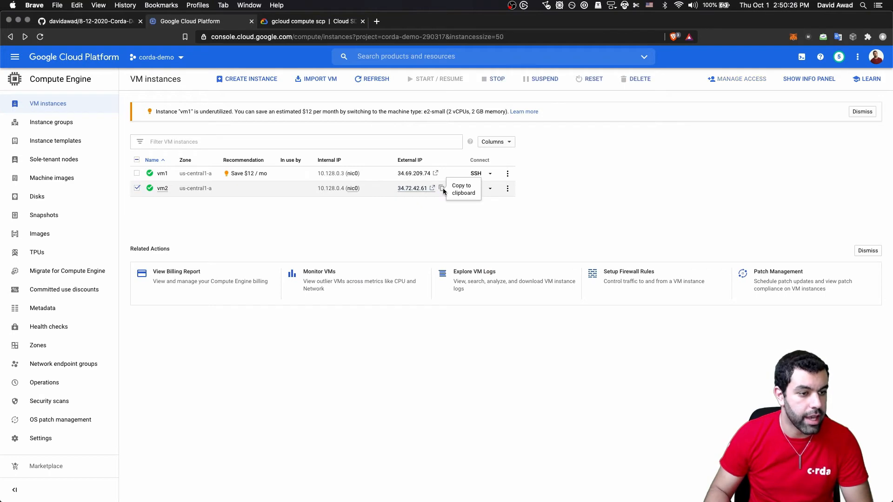
pyautogui.click(442, 187)
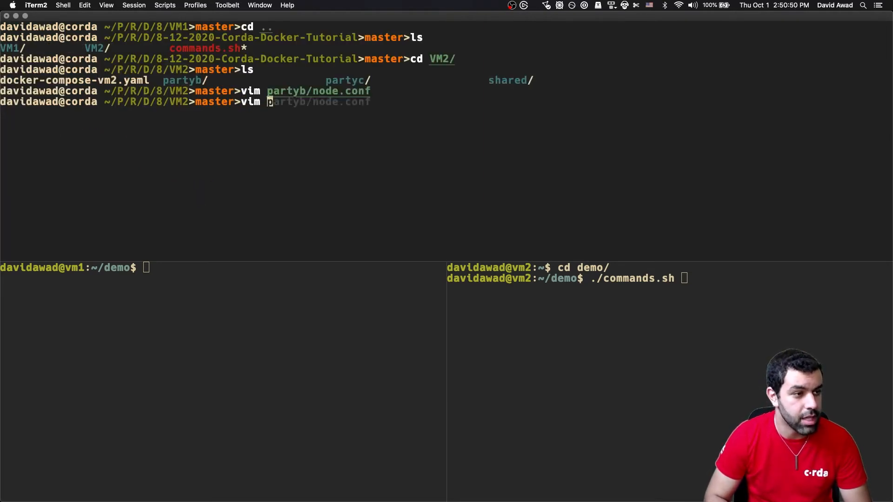
# - Open partyc/node.conf in vim from the terminal prompt
pyautogui.write('party')
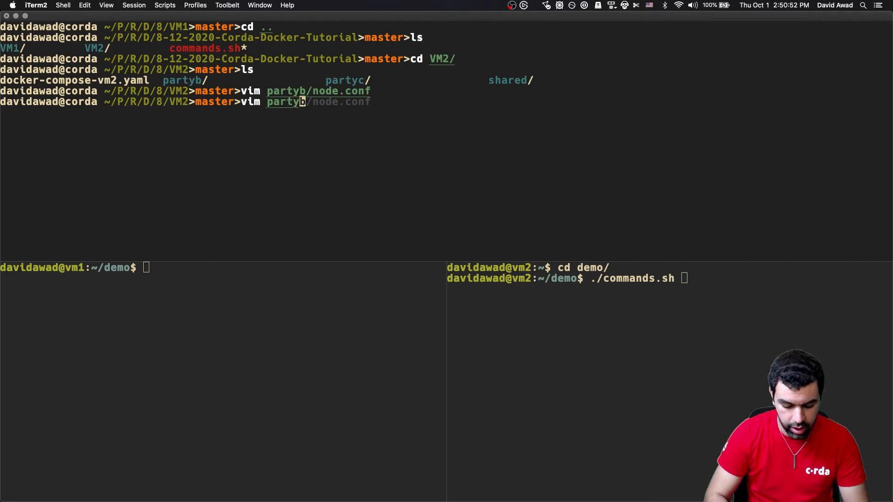
pyautogui.press('Return')
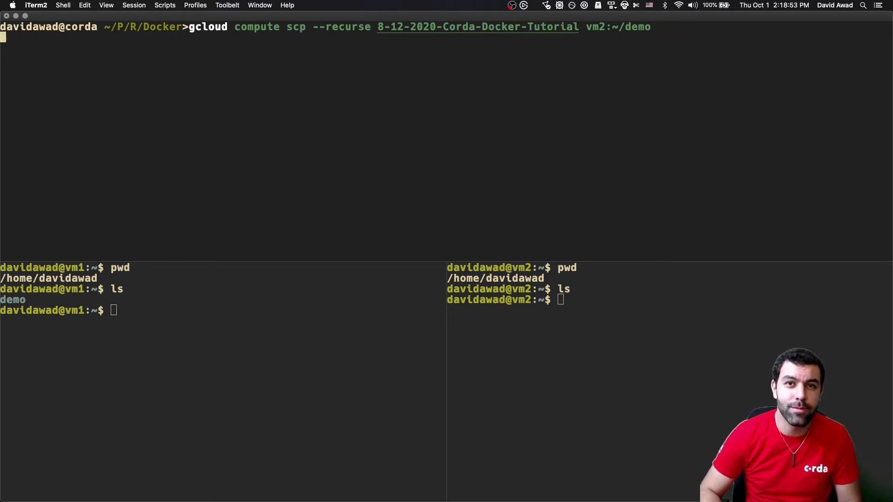
# - Copy the 8-12-2020-Corda-Docker-Tutorial folder to vm2:~/demo using gcloud compute scp
pyautogui.press('Return')
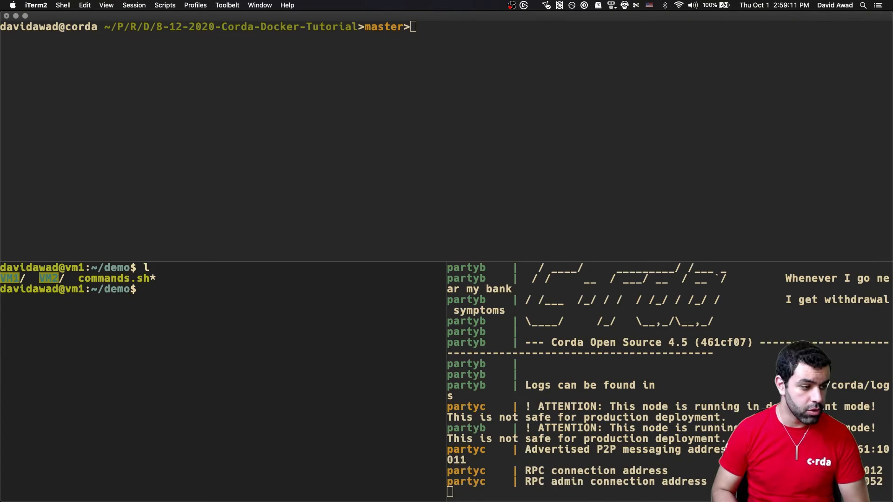
pyautogui.scroll(-3)
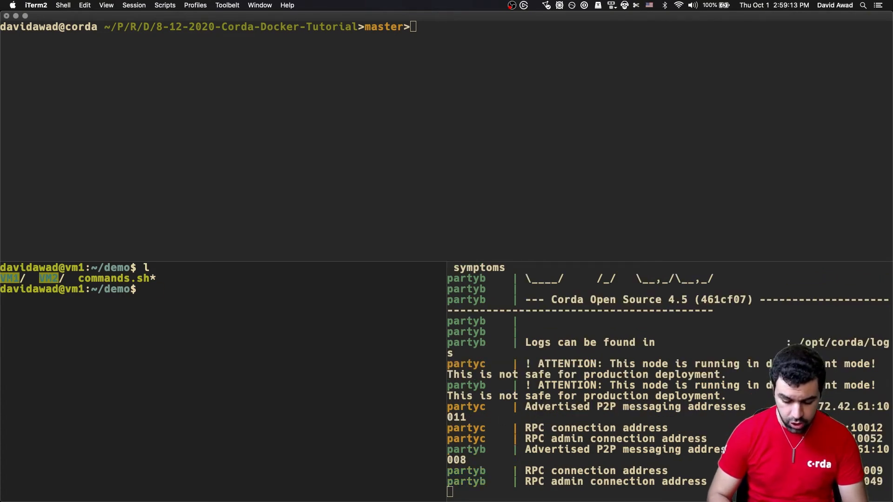
# - Run ./commands.sh on vm1 and view commands.sh locally in vim
pyautogui.write('./commands.sh')
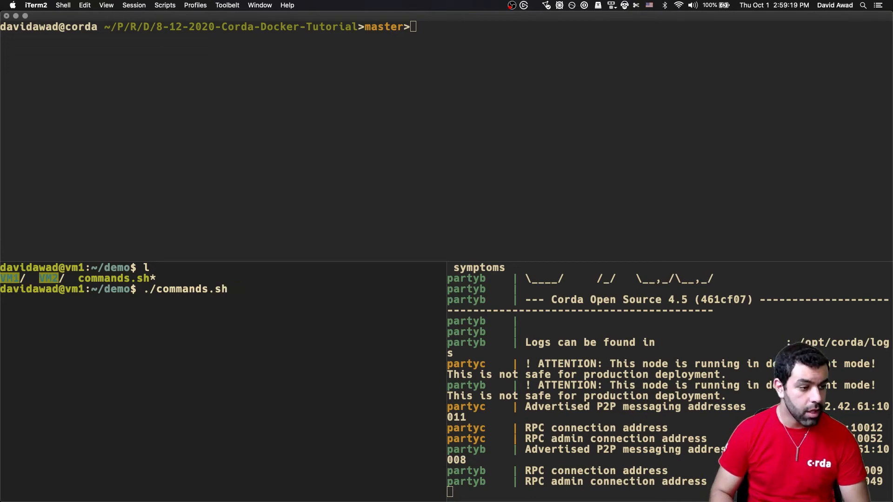
pyautogui.write('vim commands.sh')
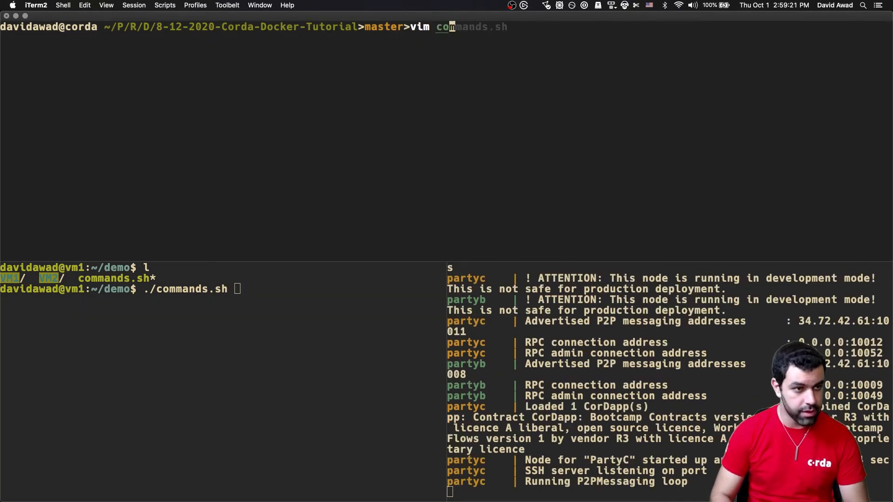
pyautogui.press('Return')
pyautogui.write('ls')
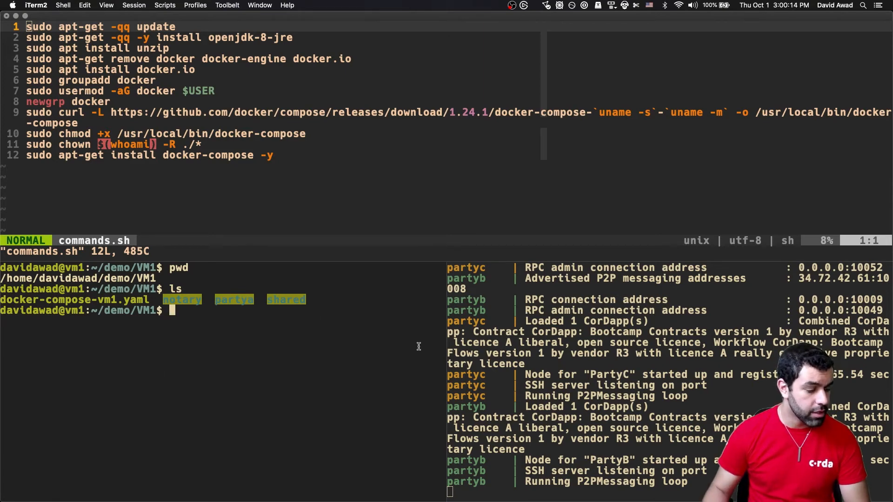
# - Run 'docker-compose -f docker-compose-vm1.yaml up' on vm1 to start Notary and PartyA
pyautogui.write('docker-')
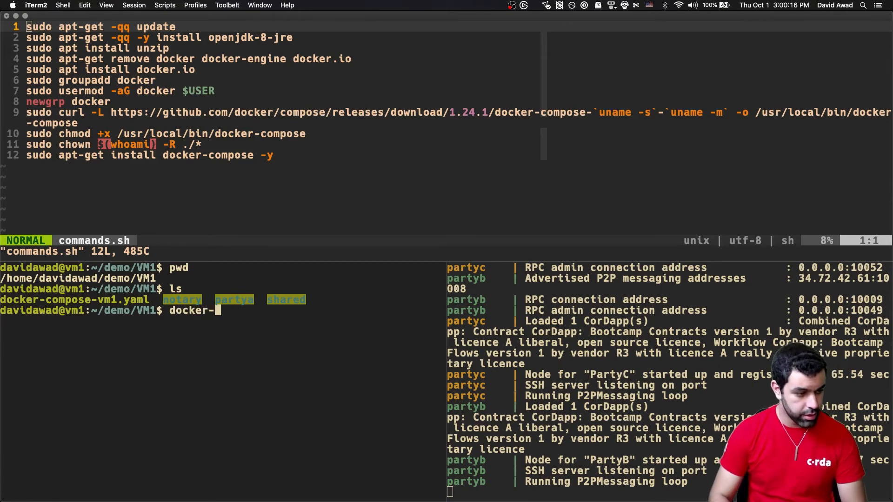
pyautogui.write('compose -f')
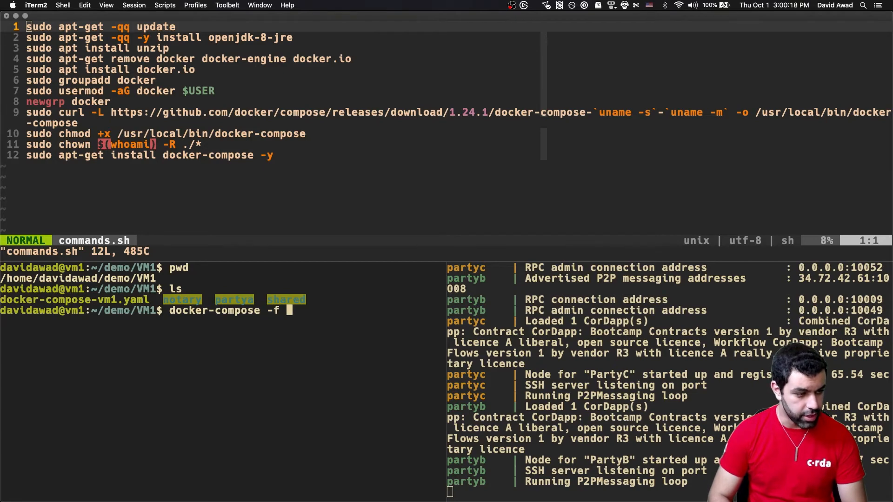
pyautogui.write('docker-compose-vm1.yaml')
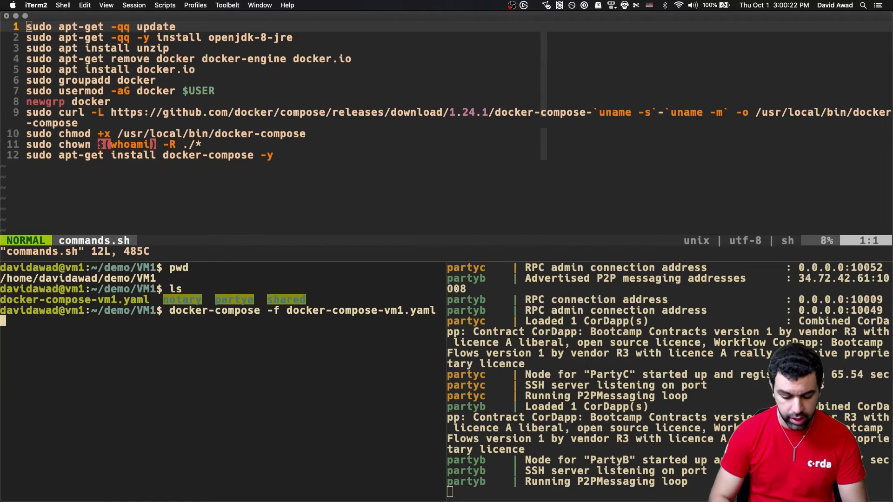
pyautogui.write('up')
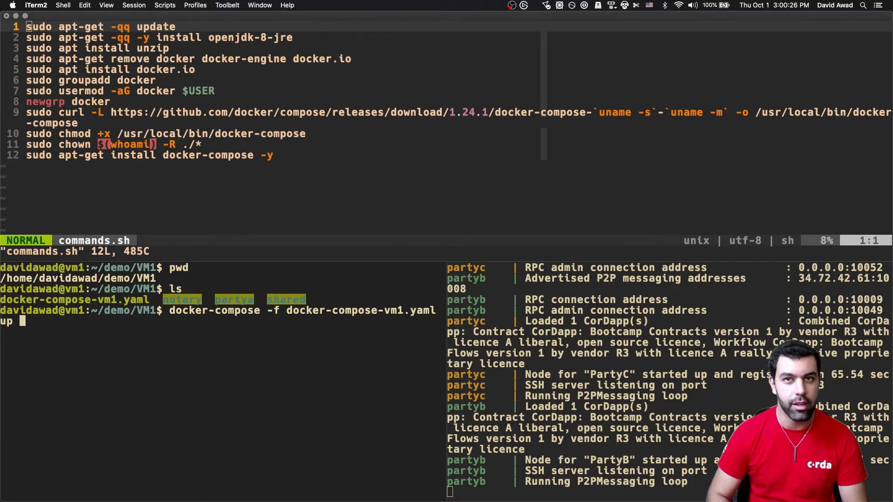
pyautogui.write('\\')
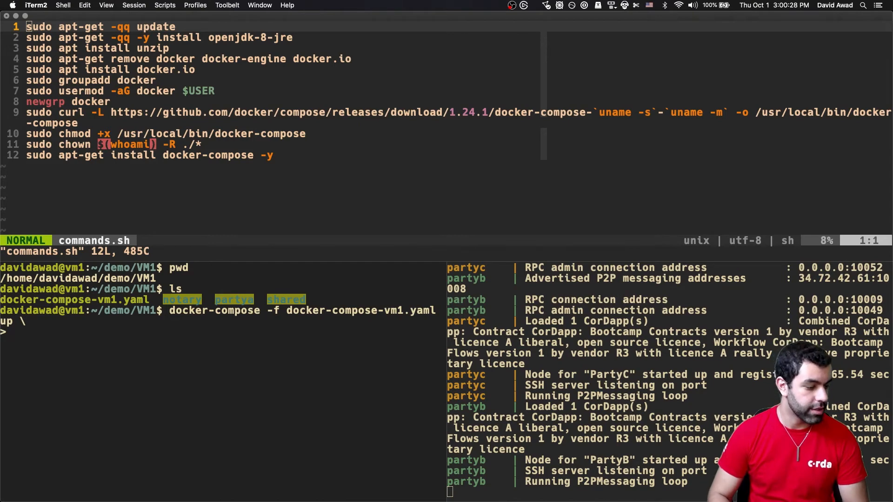
pyautogui.press('ctrl+c')
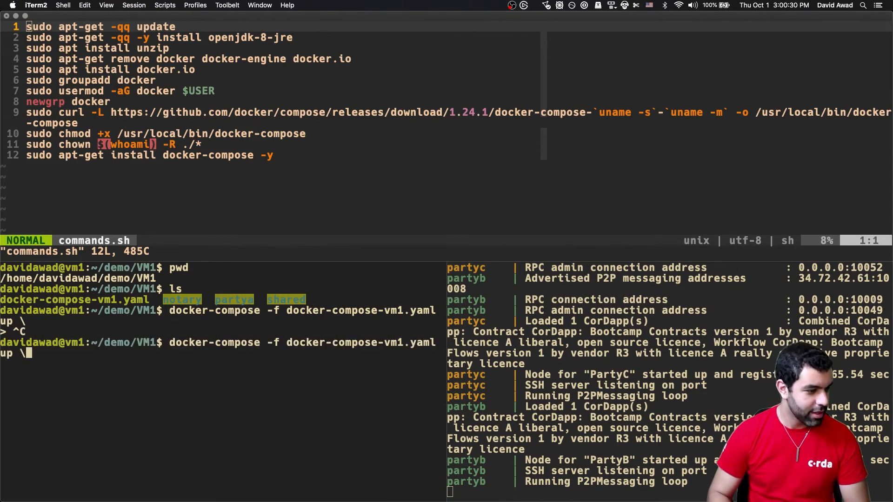
pyautogui.press('Return')
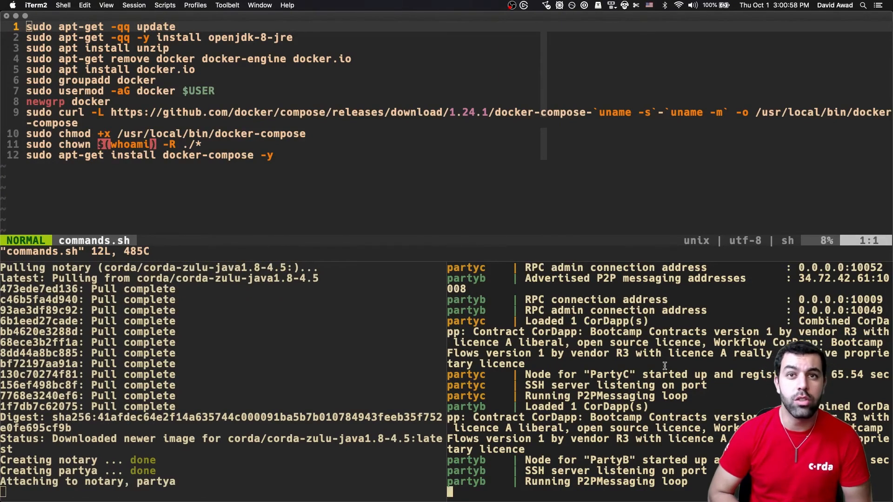
pyautogui.moveTo(589, 309)
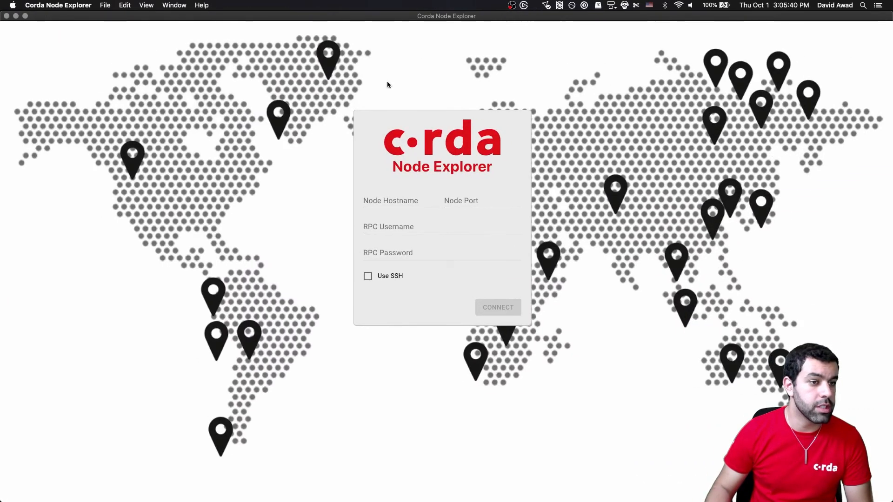
pyautogui.moveTo(319, 165)
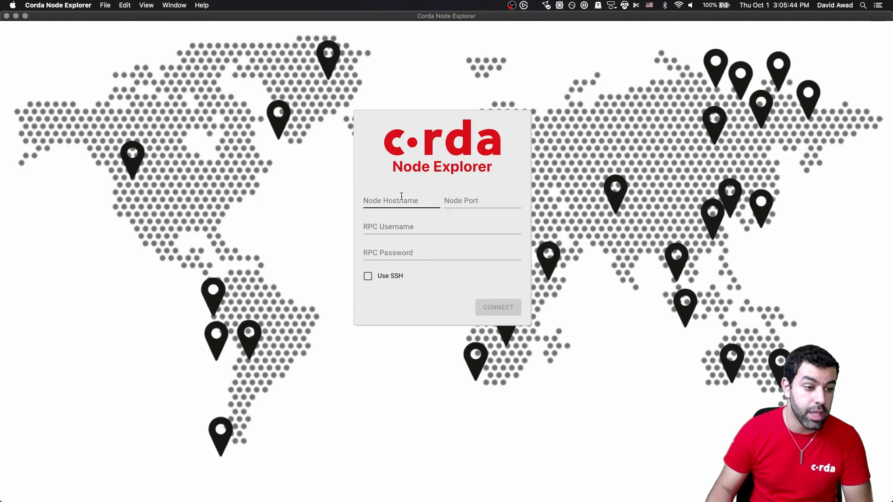
# - Select Node Explorer's Node Hostname field, then return to iTerm2
pyautogui.click(421, 226)
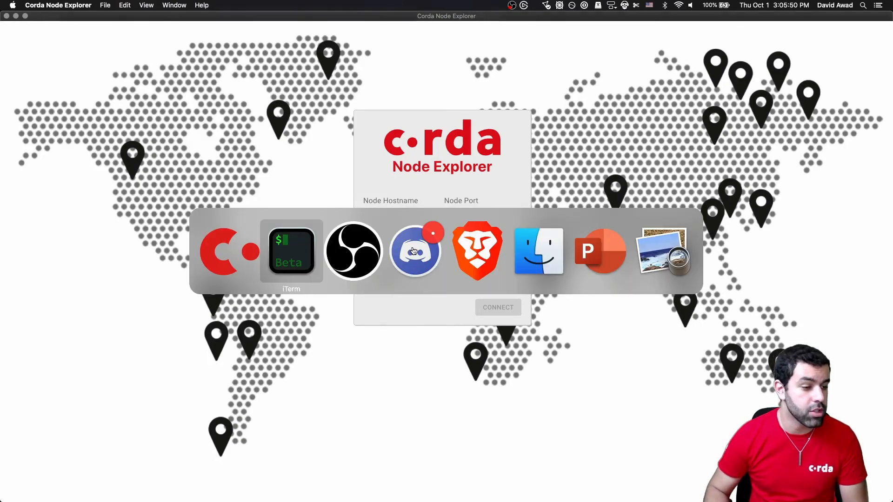
pyautogui.click(291, 251)
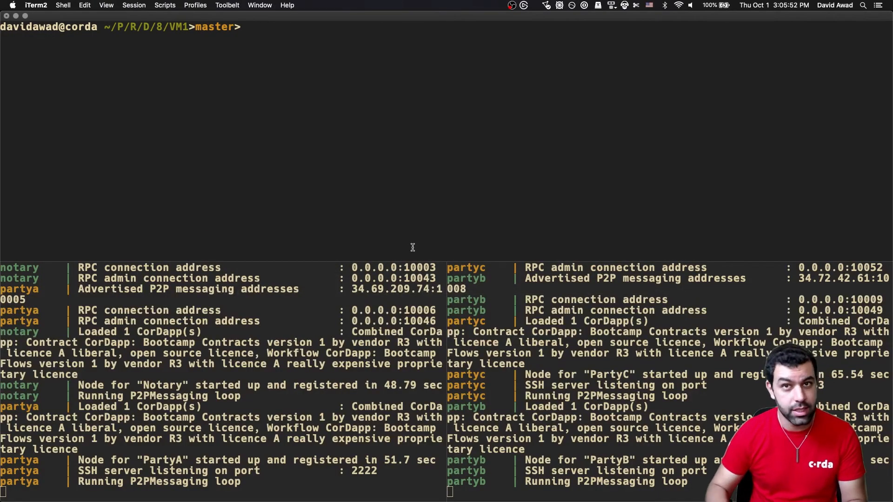
# - View partya/node.conf in vim, noting RPC port 10006 and the user1 credentials
pyautogui.write('vim partya/node.conf')
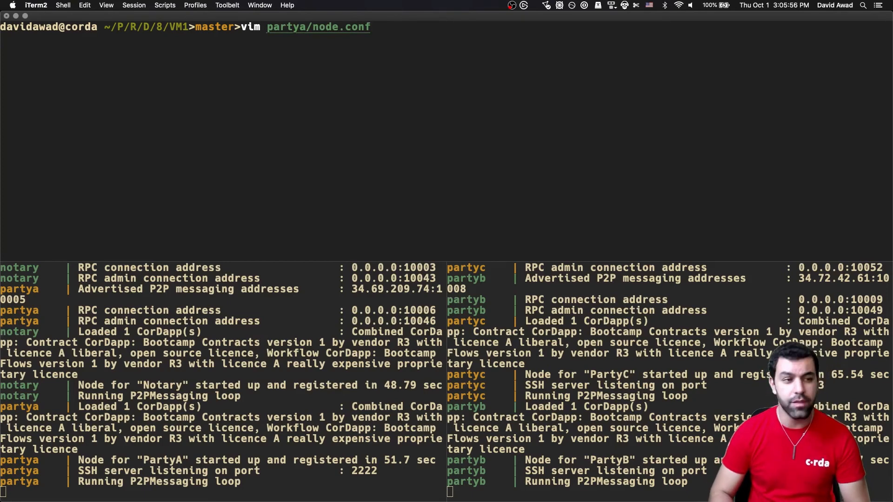
pyautogui.press('Return')
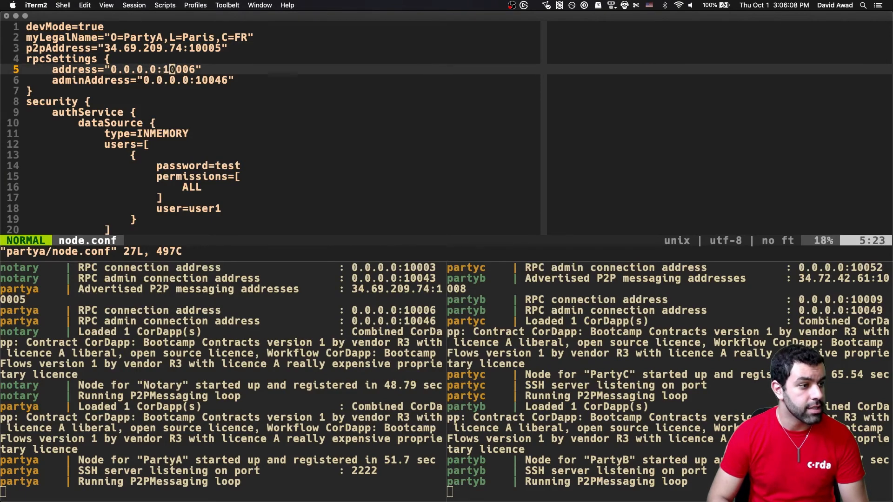
pyautogui.press('v')
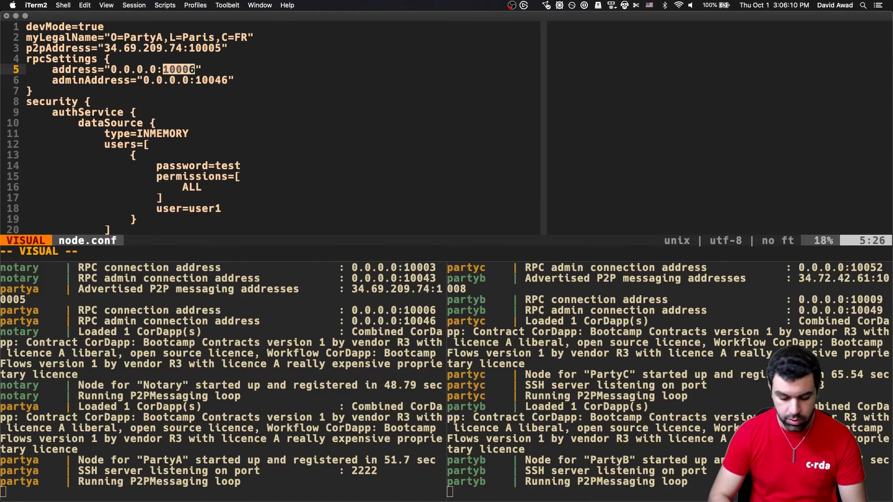
pyautogui.press('Escape')
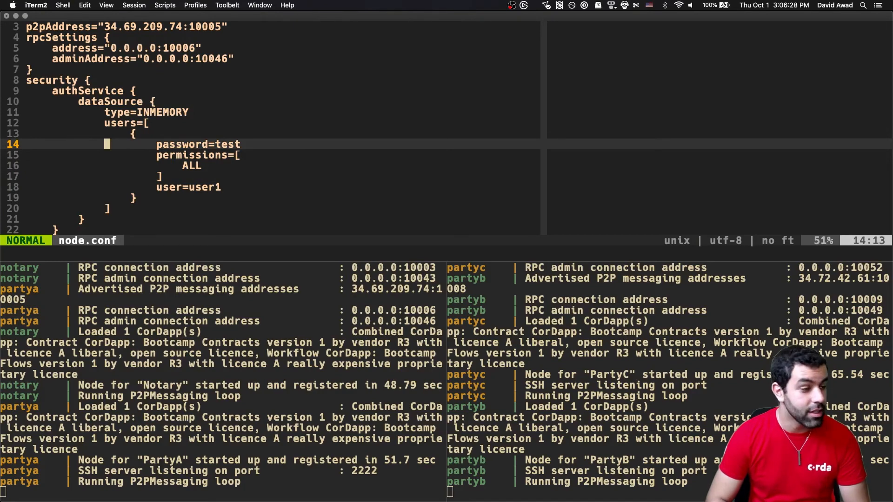
pyautogui.press('j')
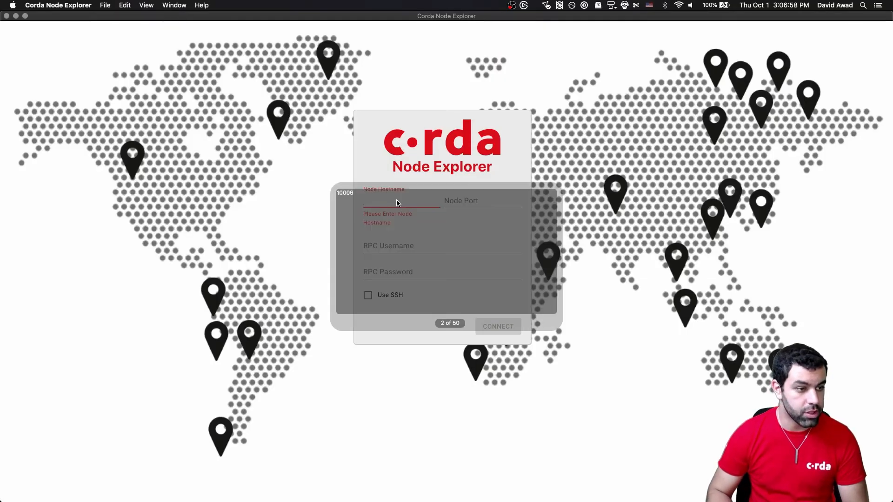
# - Connect Node Explorer to 34.69.209.74 port 10006 with RPC username user1
pyautogui.write('34.69.209.74')
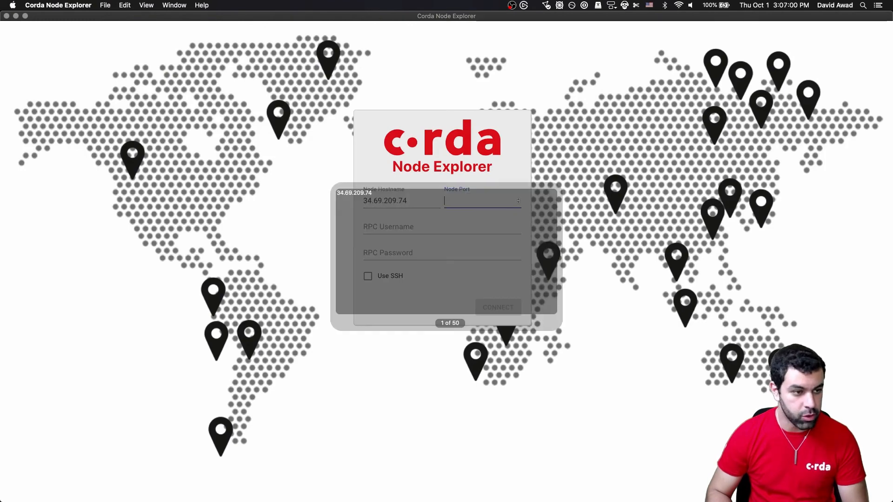
pyautogui.write('10006')
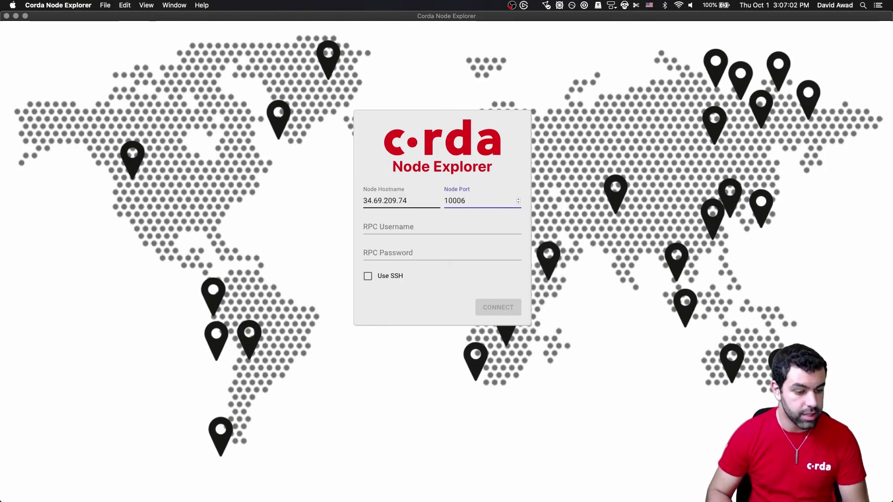
pyautogui.click(441, 226)
pyautogui.write('user1')
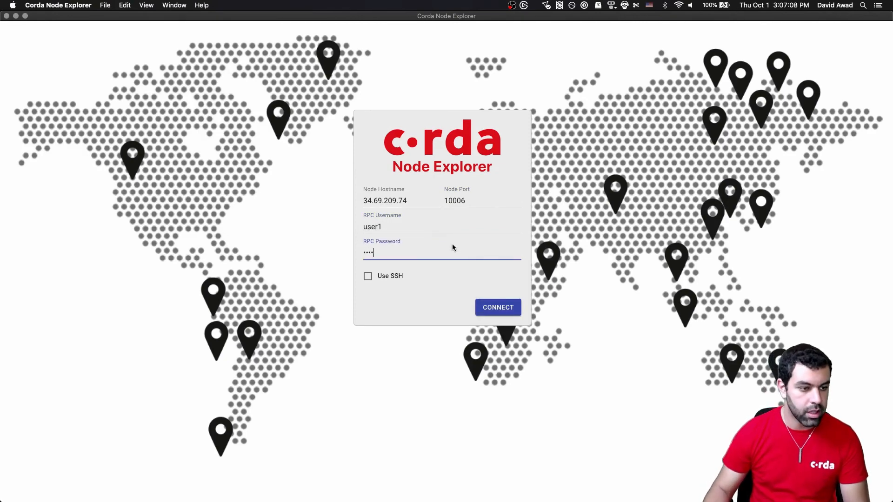
pyautogui.click(497, 307)
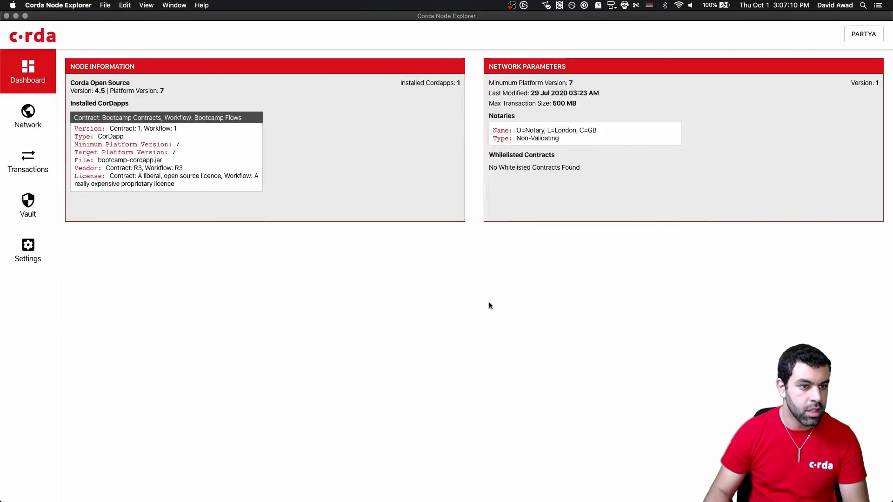
pyautogui.moveTo(374, 380)
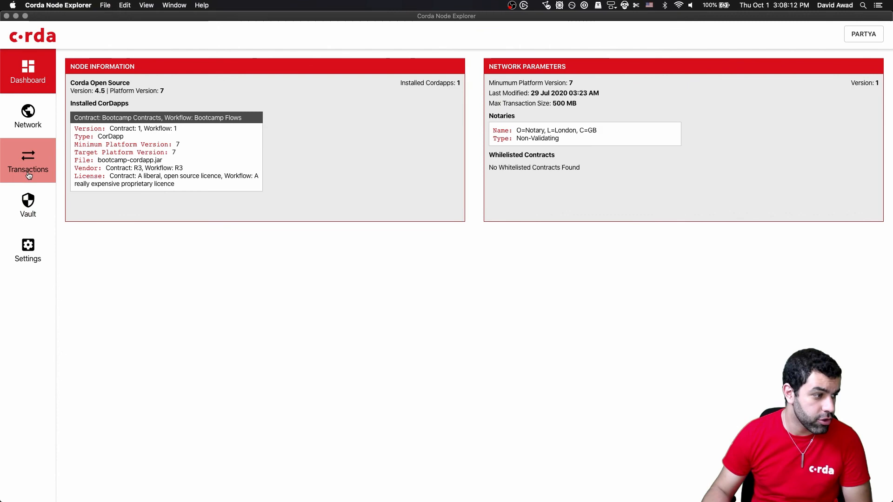
pyautogui.moveTo(27, 249)
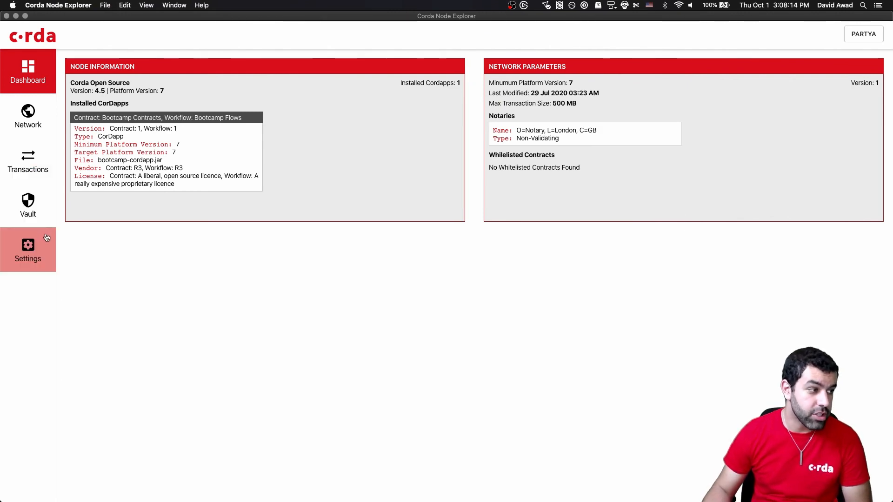
pyautogui.moveTo(27, 120)
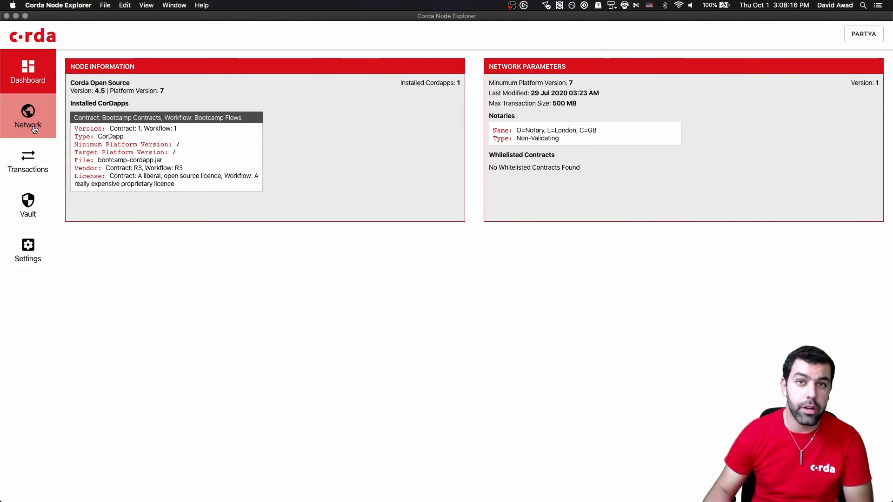
# - Open the Network page from the sidebar to see PartyA, Notary, PartyB and PartyC
pyautogui.click(27, 117)
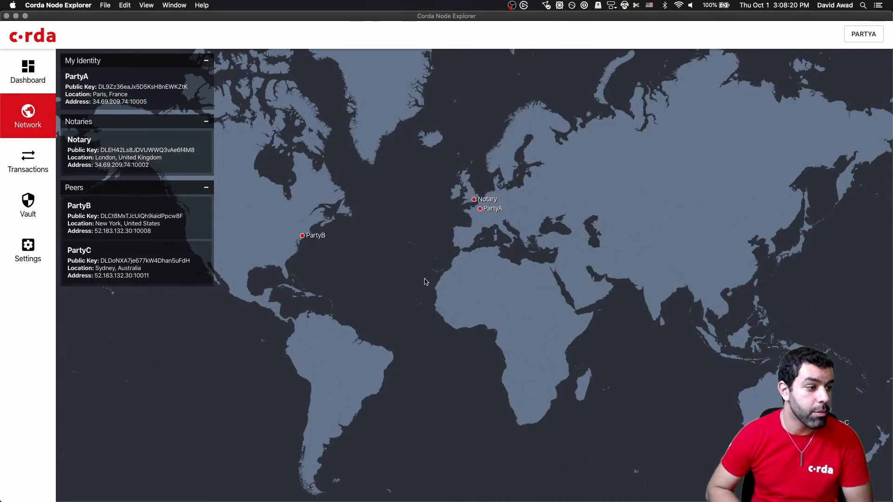
pyautogui.moveTo(224, 233)
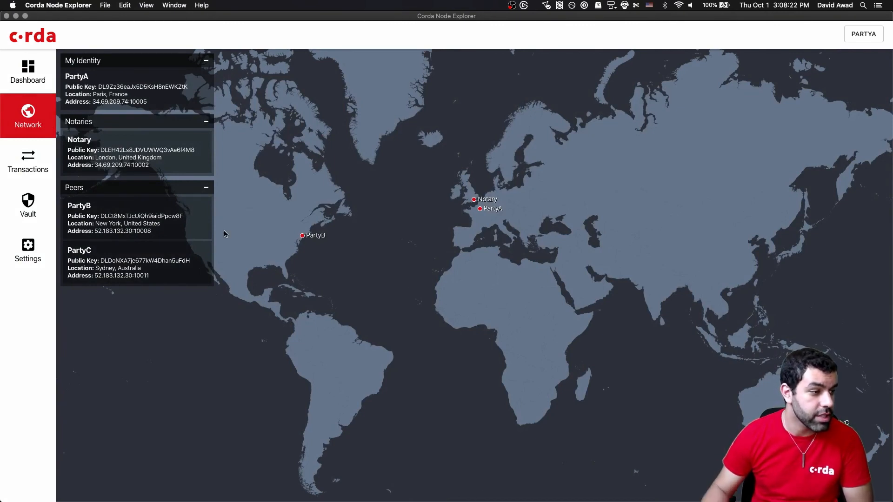
pyautogui.moveTo(358, 296)
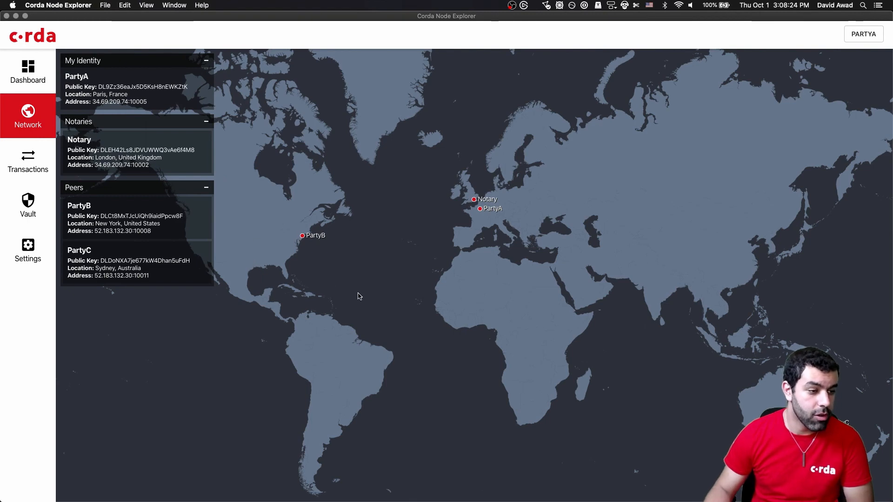
pyautogui.moveTo(528, 226)
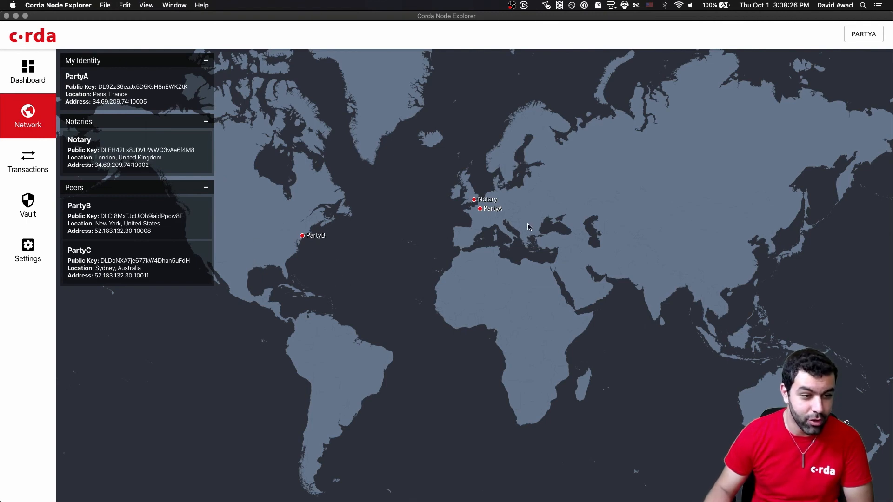
pyautogui.moveTo(493, 205)
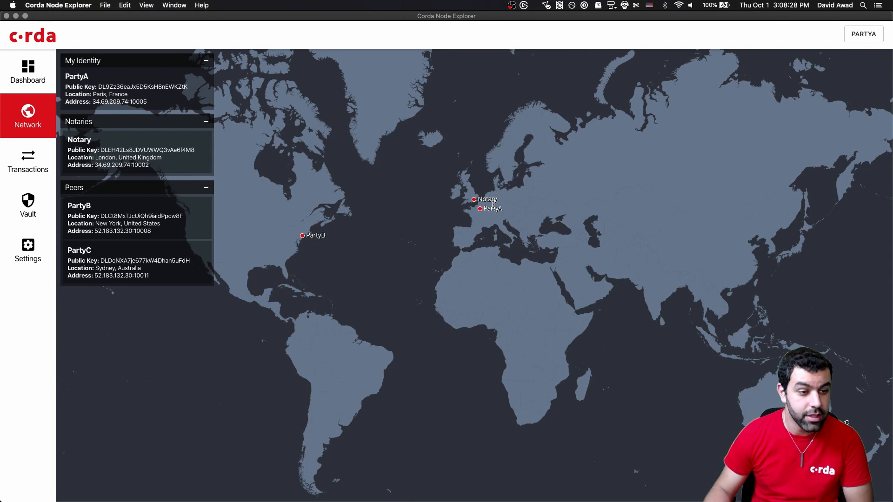
pyautogui.moveTo(631, 341)
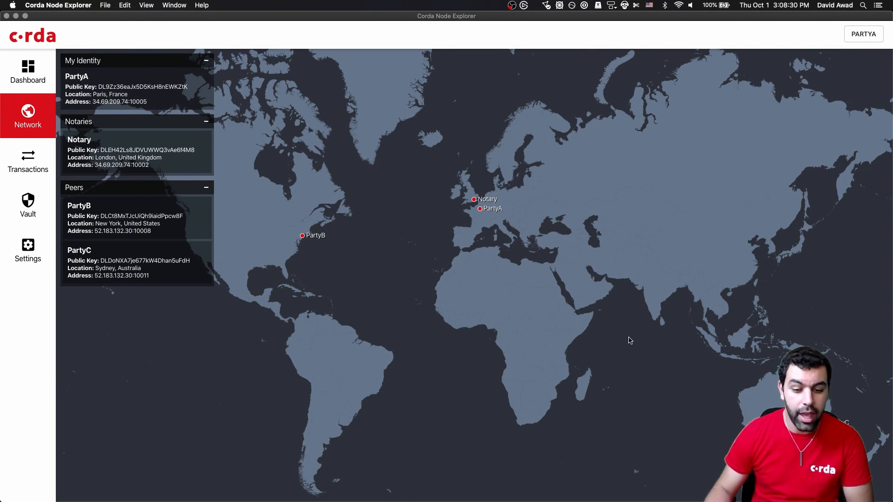